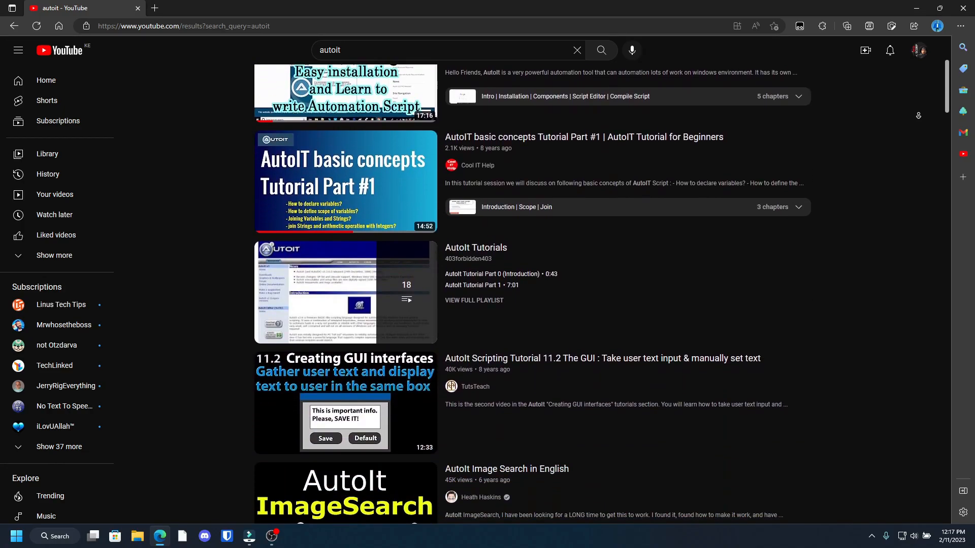
Step: On line 15, type the WinMove arguments for [CLASS:Notepad] with position 0, 0 and size 500
scroll("down", 3)
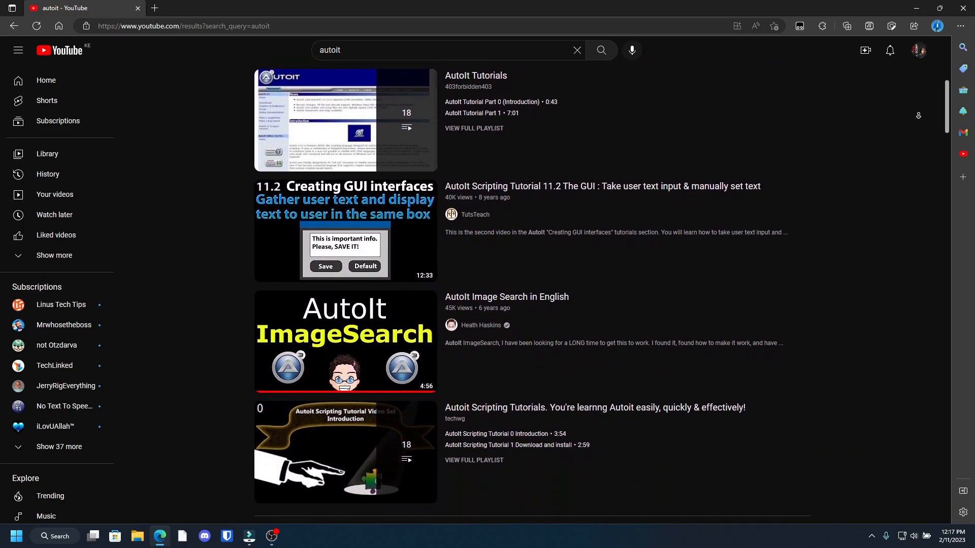
scroll("down", 3)
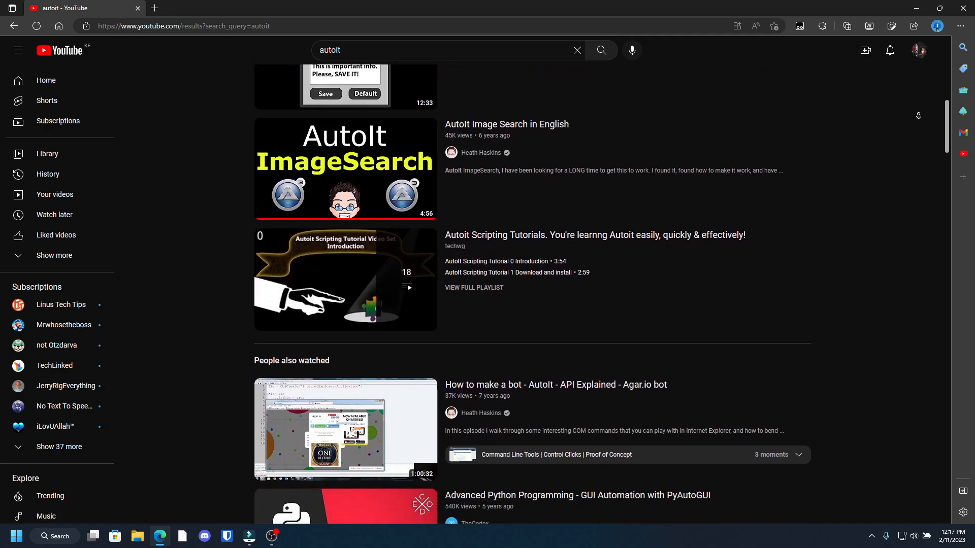
scroll("down", 3)
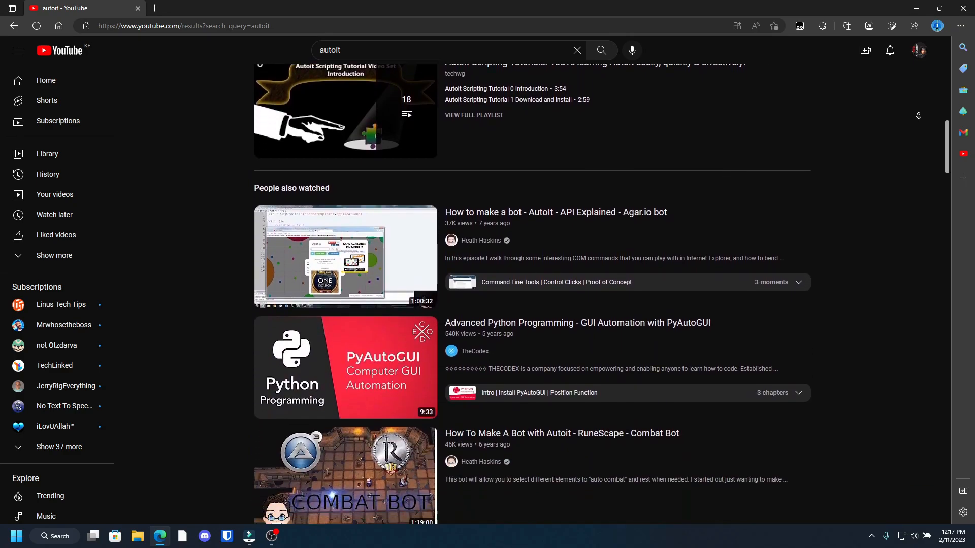
scroll("down", 3)
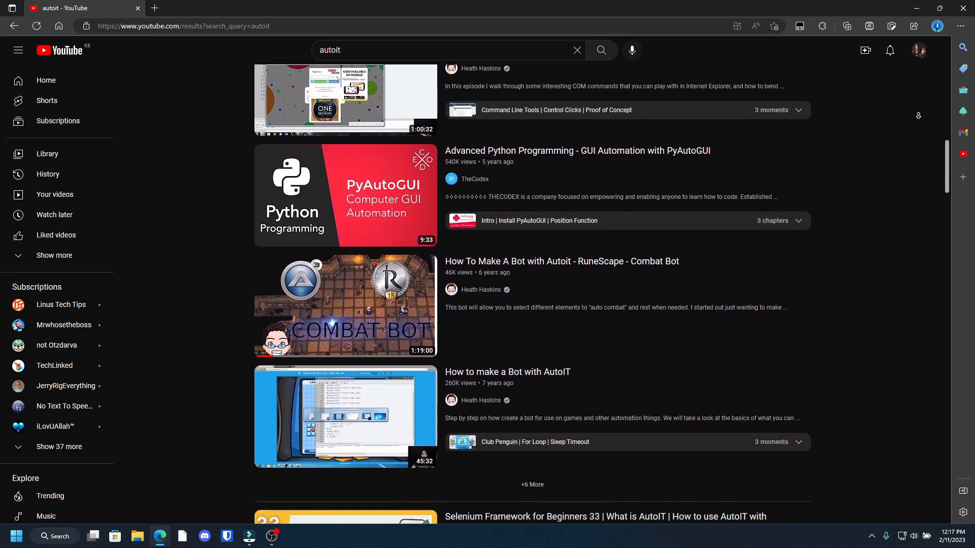
scroll("down", 3)
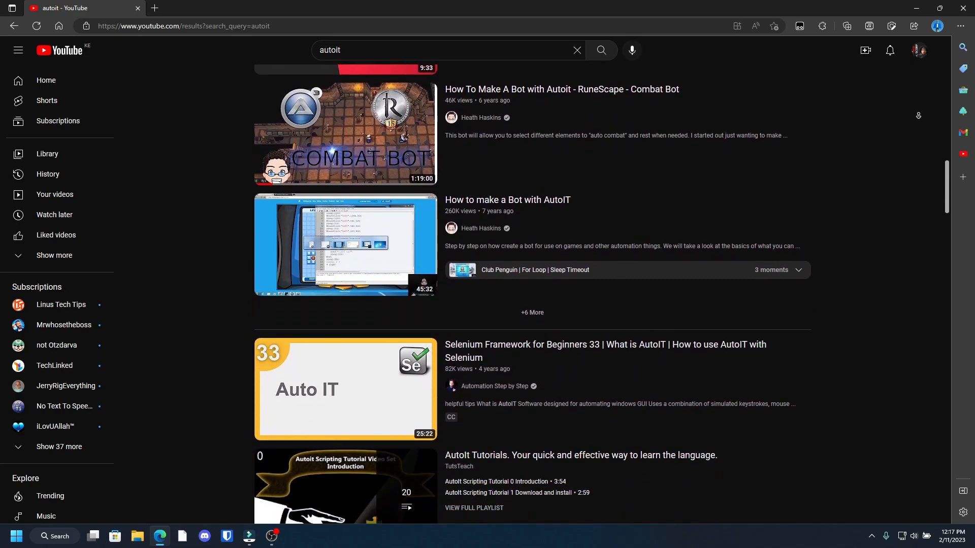
scroll("down", 3)
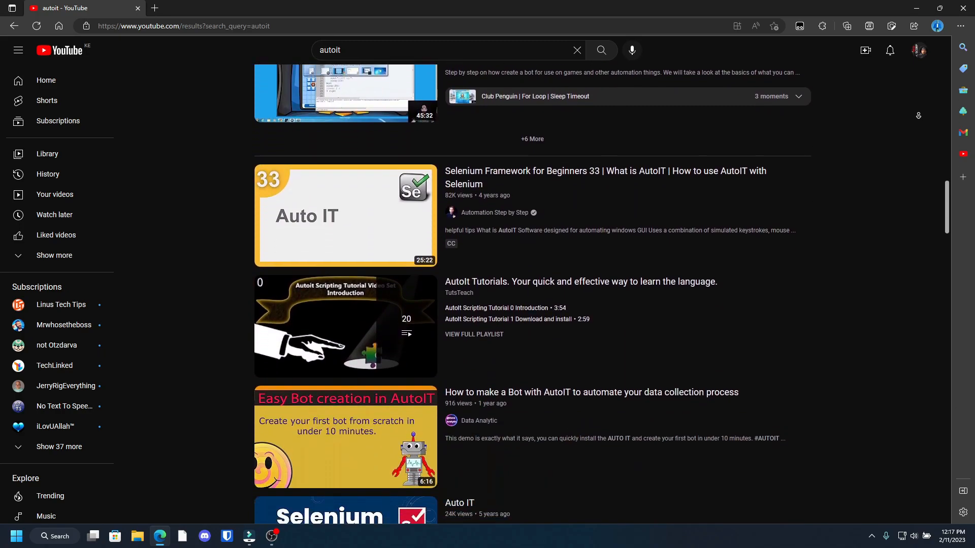
scroll("down", 3)
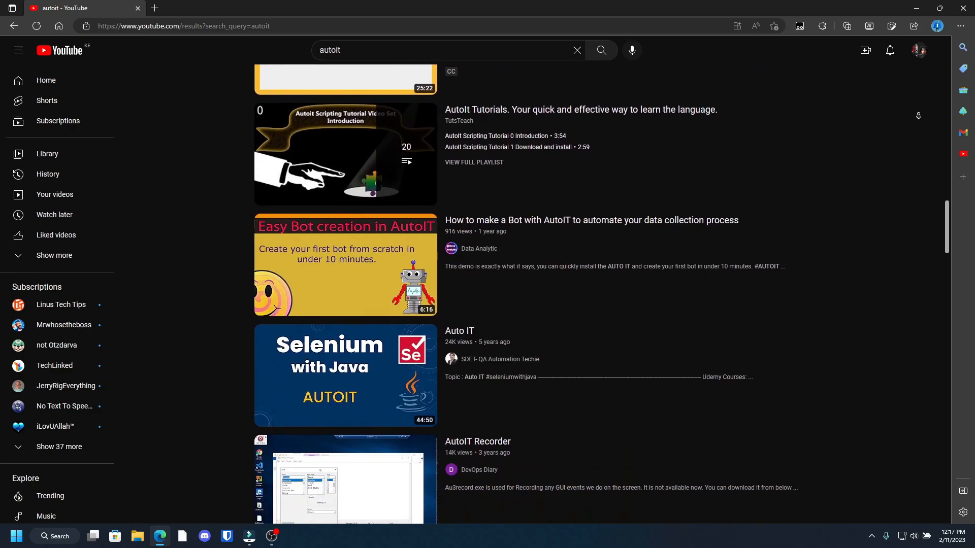
scroll("down", 3)
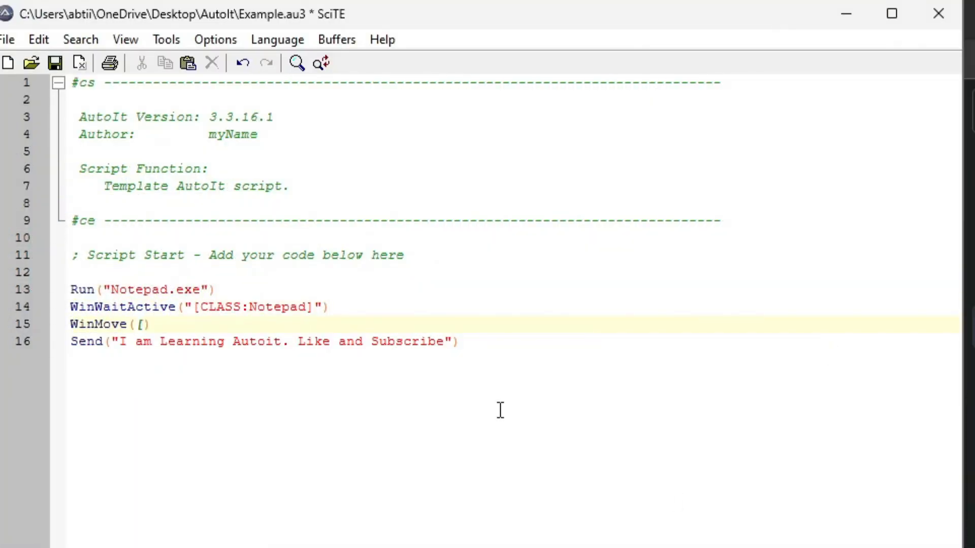
type("CLASS:Notepad]\"")
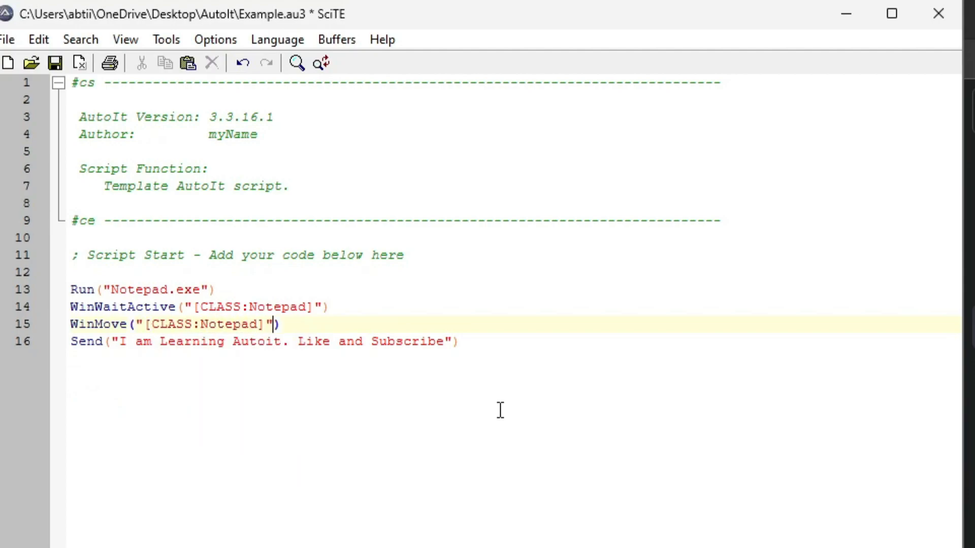
type(", \"")
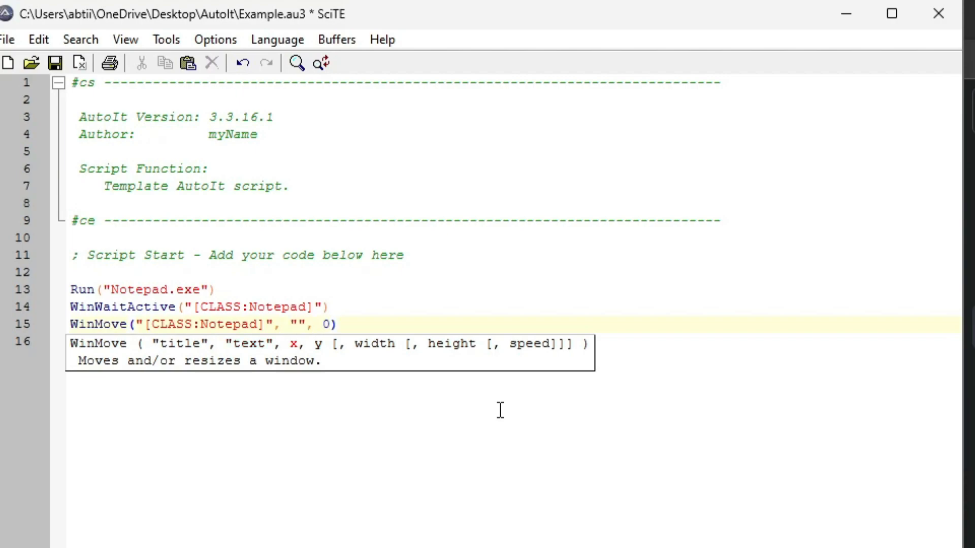
type(", 0, 500")
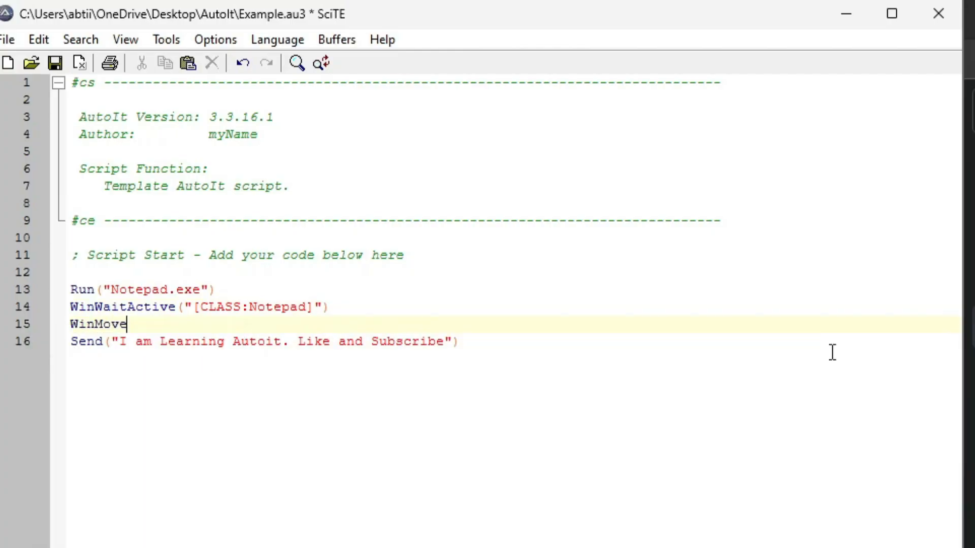
Step: Dismiss Notepad without saving, add Sleep(3000), and rerun the script with F5
type("([CLASS:Notepad")
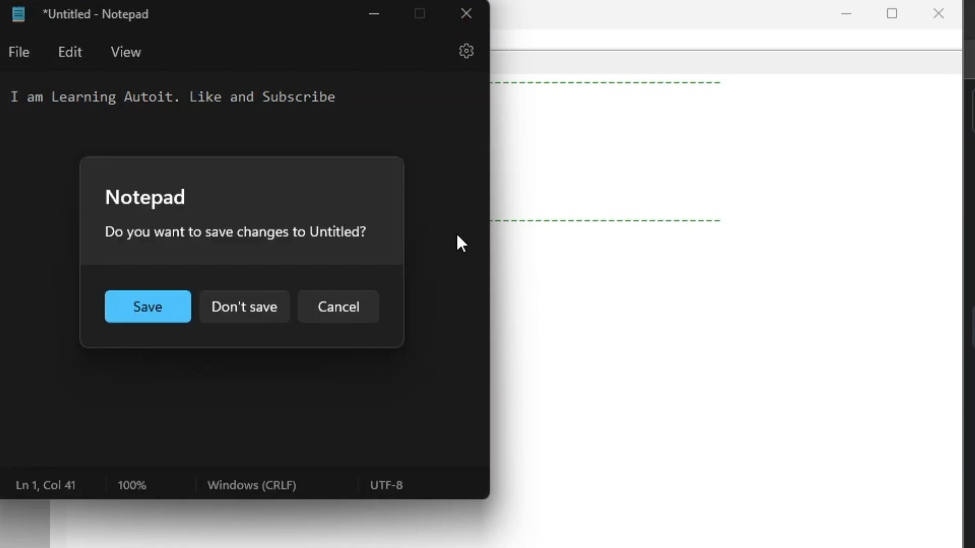
left_click(244, 307)
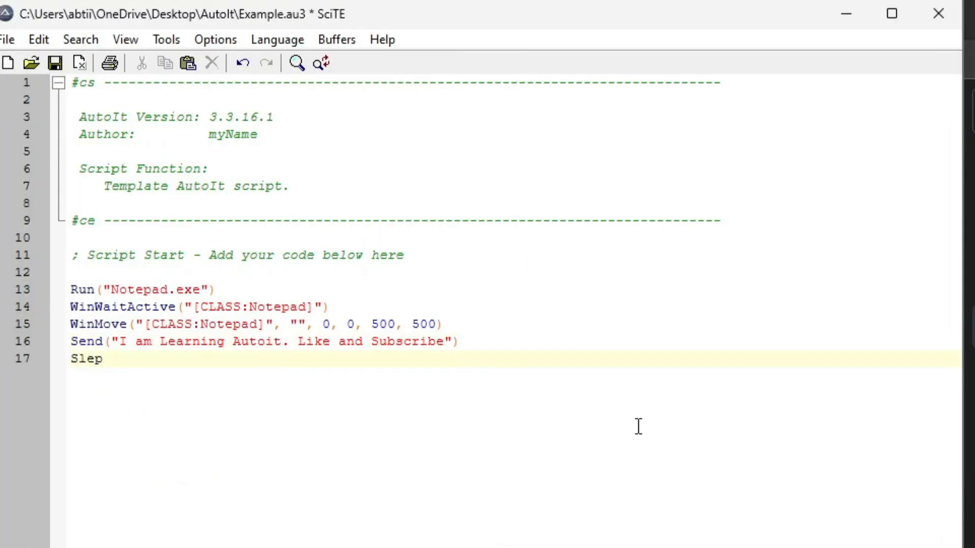
type("ep(3000)")
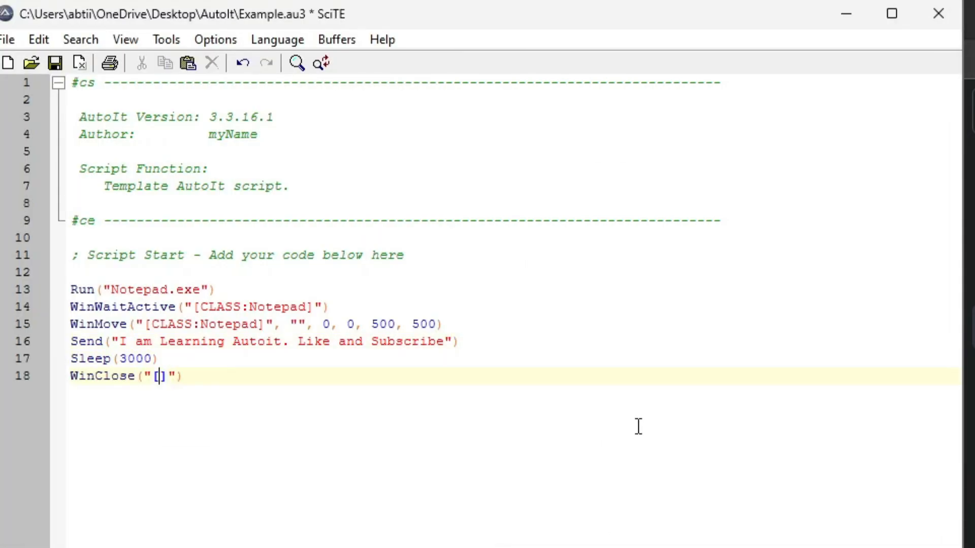
key("F5")
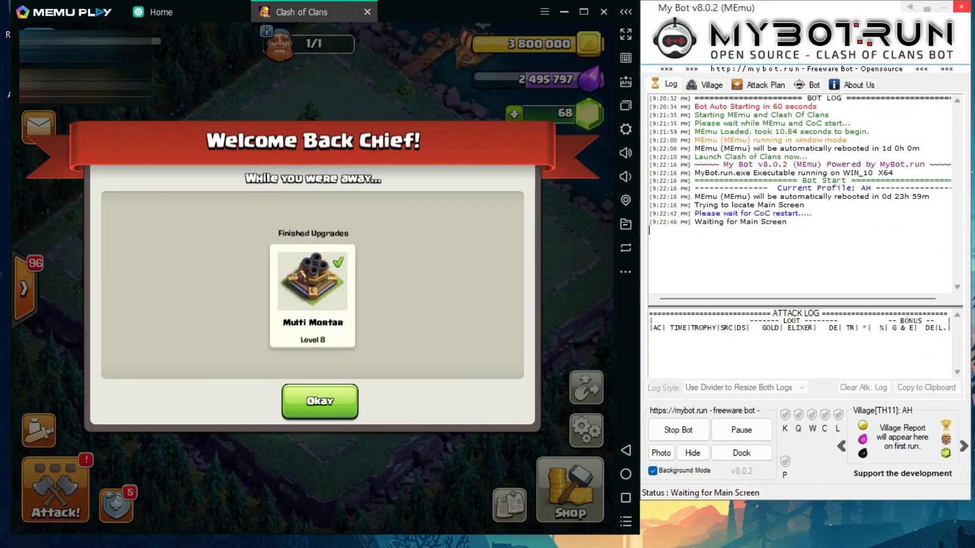
Step: Let MyBot.run dismiss the popup, check the Army and Train Troops tabs, and open Multiplayer
left_click(319, 402)
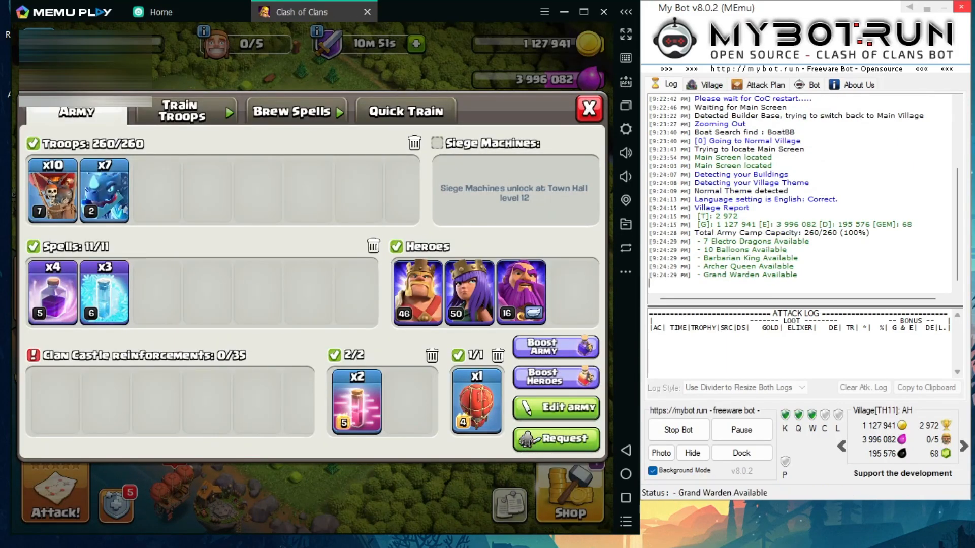
left_click(183, 111)
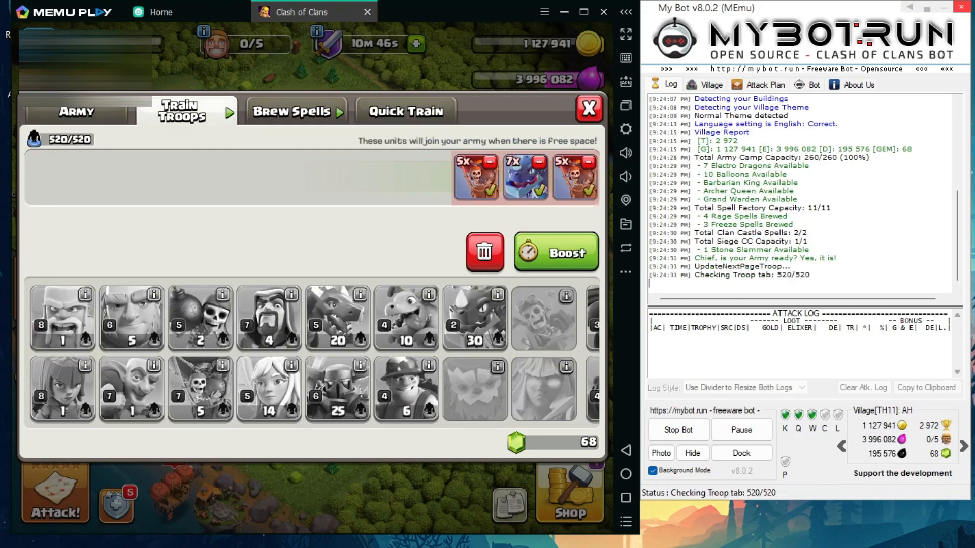
left_click(295, 110)
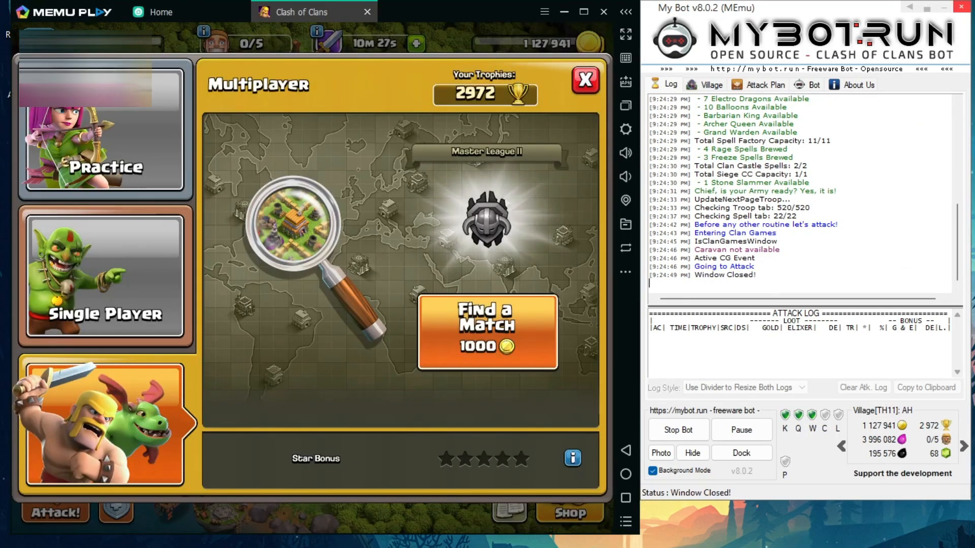
left_click(487, 331)
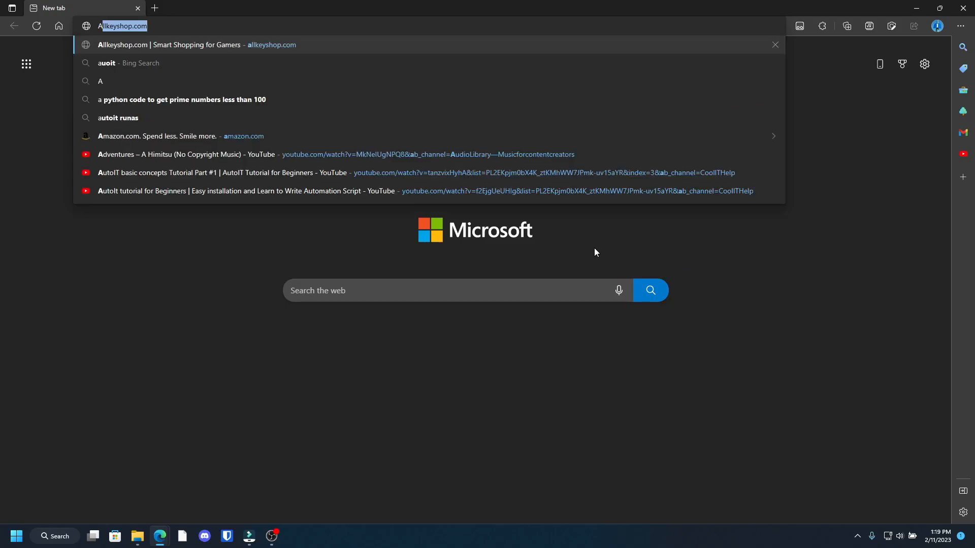
Step: Search Bing for 'Autoit powerautomate' and open the 'AutoIt Scripting Language' result
type("Autoit powerautomate")
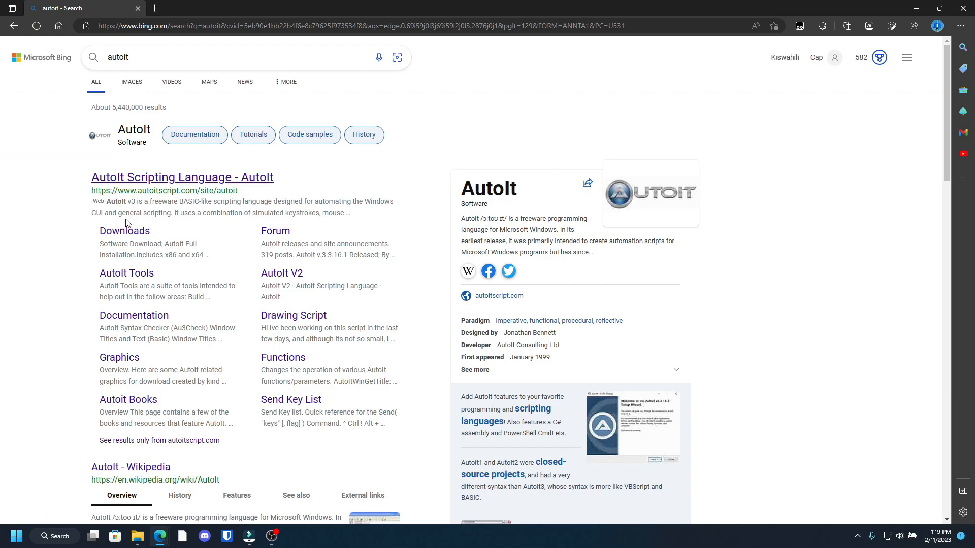
mouse_move(181, 177)
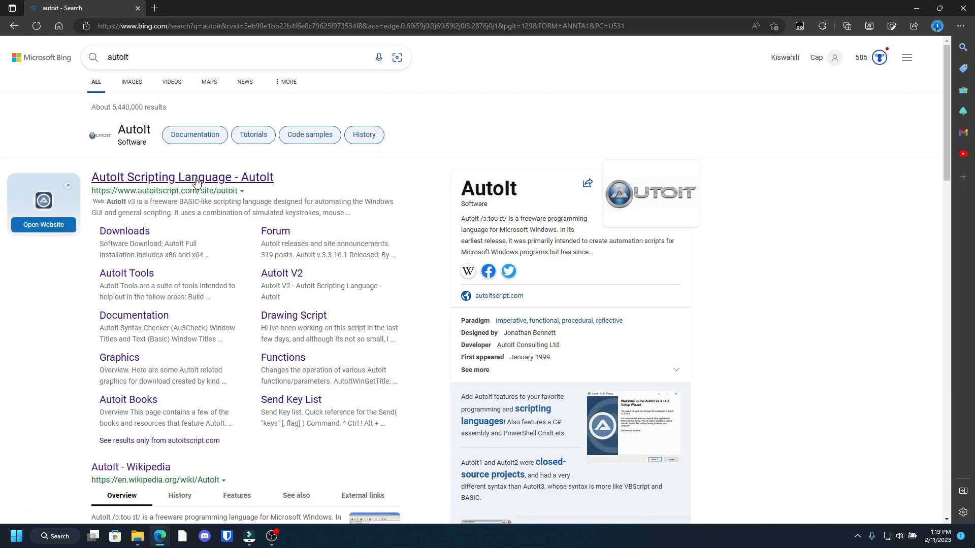
left_click(183, 177)
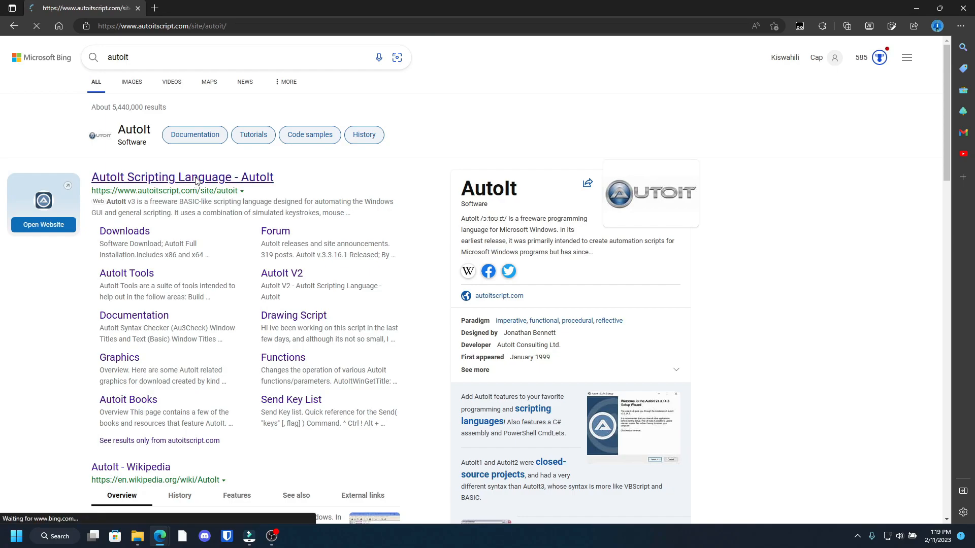
Step: From the AutoIt Downloads page, re-download the full installer and open its folder
left_click(182, 177)
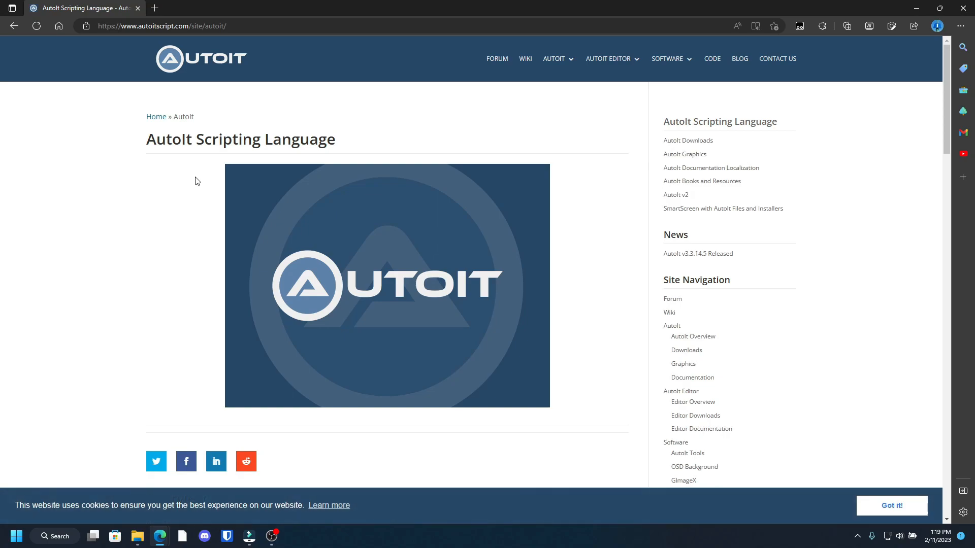
mouse_move(345, 117)
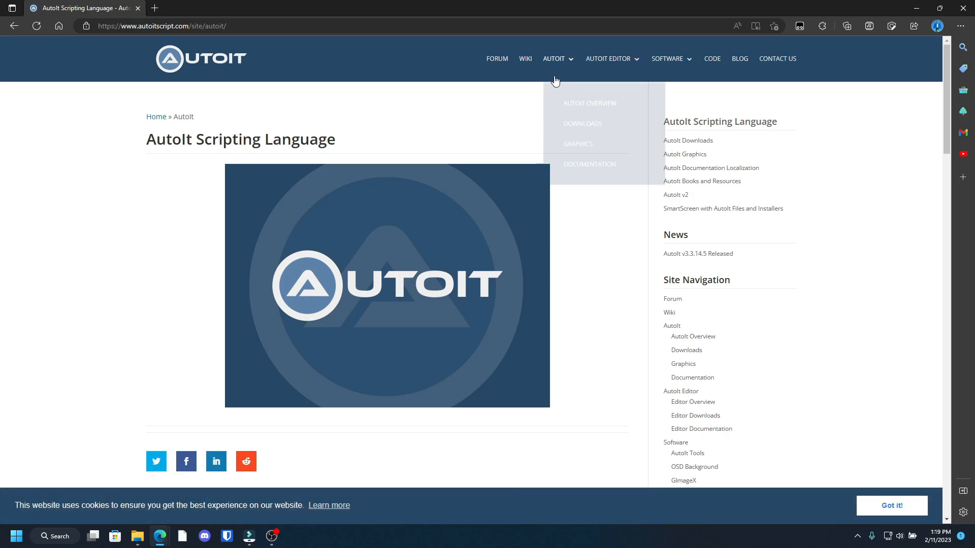
mouse_move(553, 59)
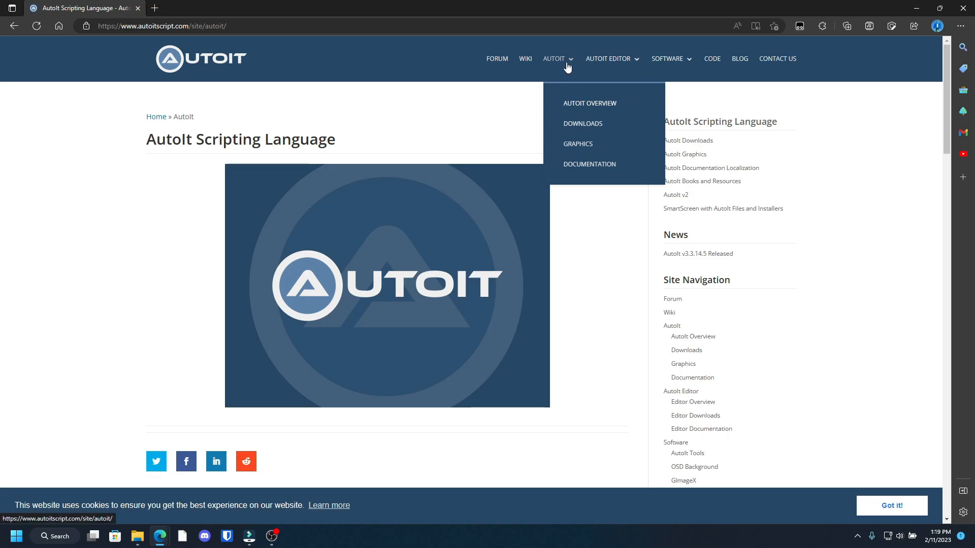
mouse_move(582, 124)
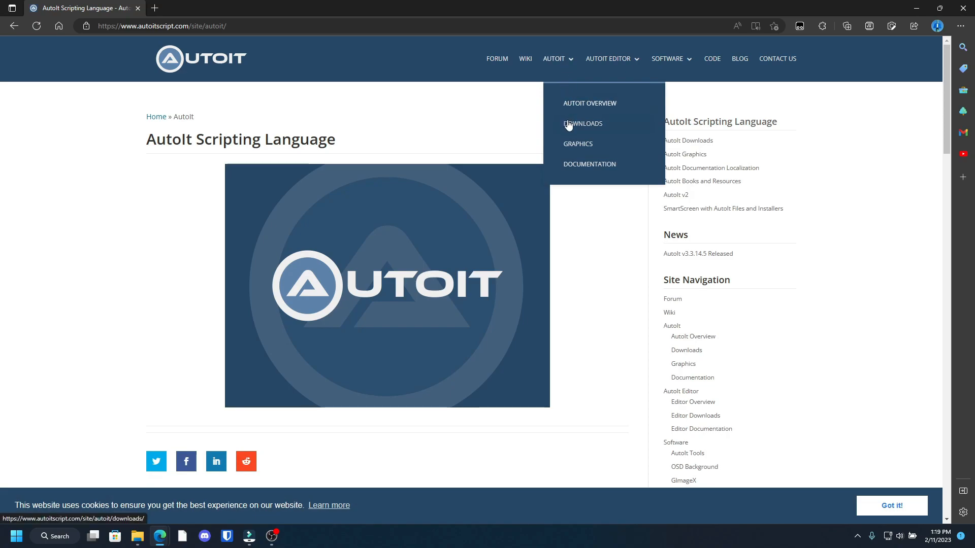
left_click(582, 123)
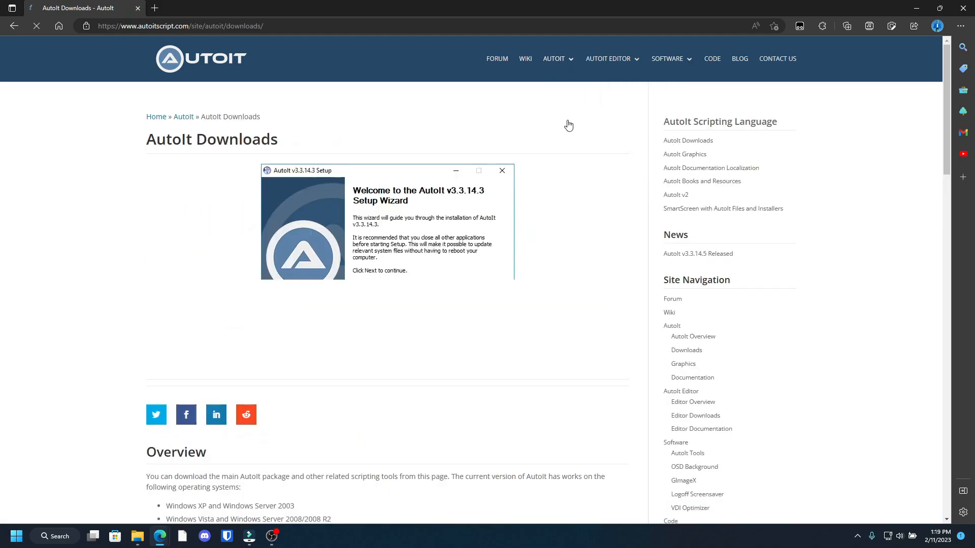
scroll("down", 3)
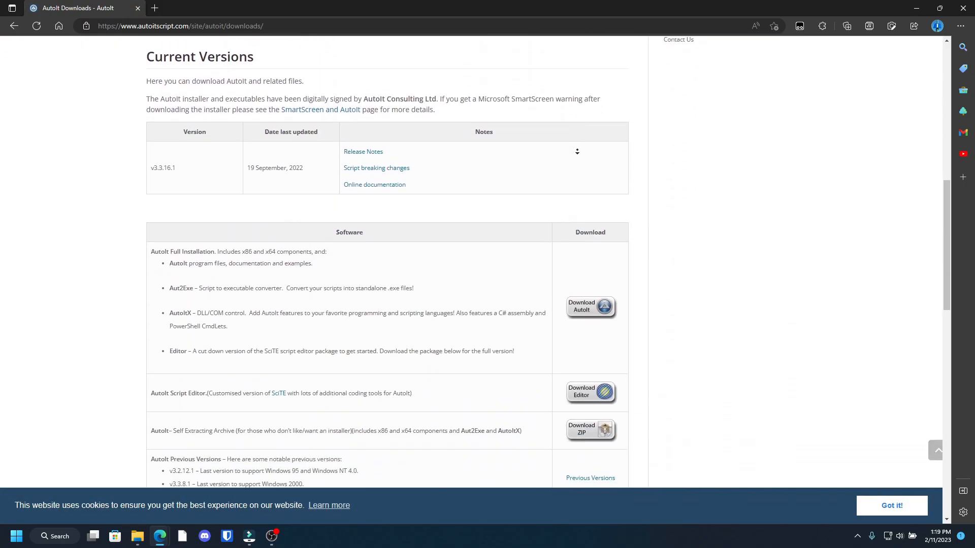
scroll("down", 3)
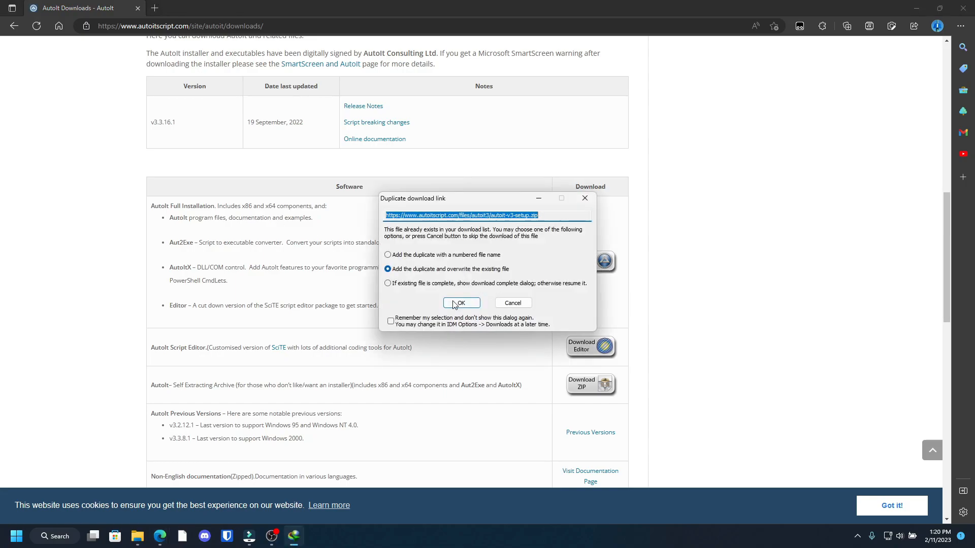
left_click(460, 304)
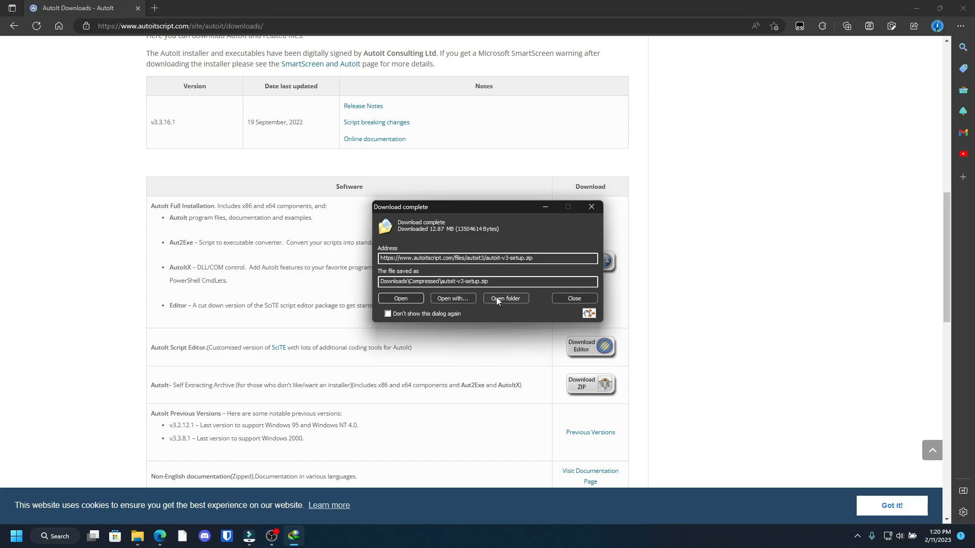
left_click(506, 299)
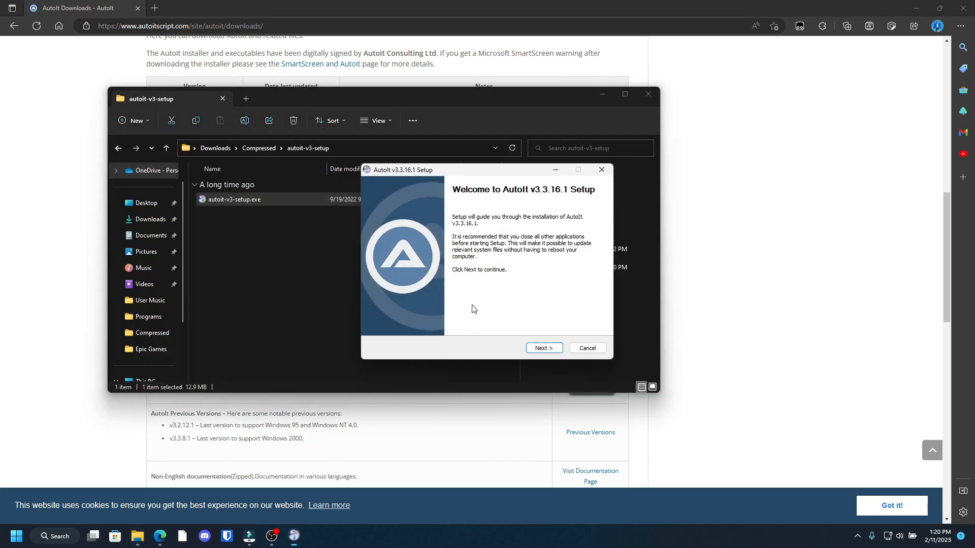
Step: Install AutoIt v3.3.16.1 with x86 tools, .au3 set to Edit, and no release notes
left_click(542, 347)
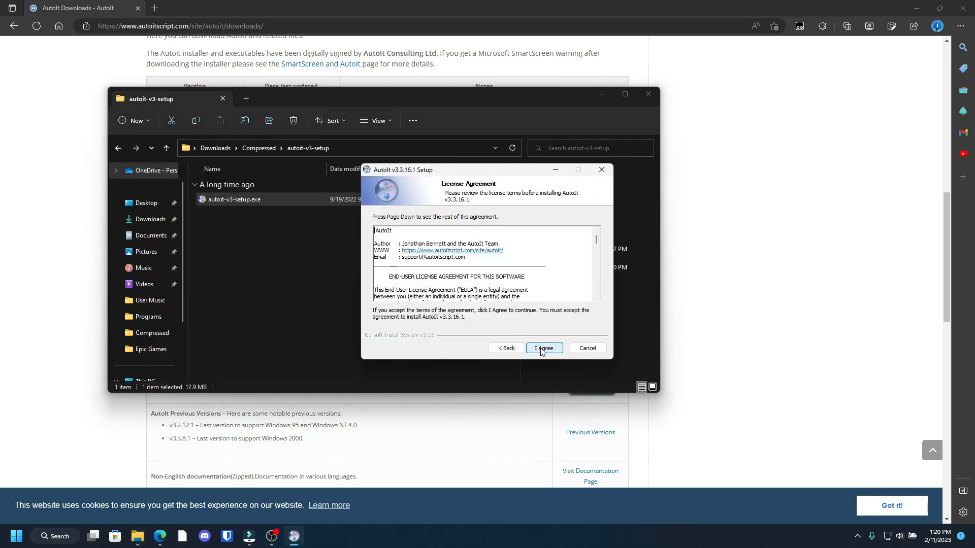
left_click(542, 349)
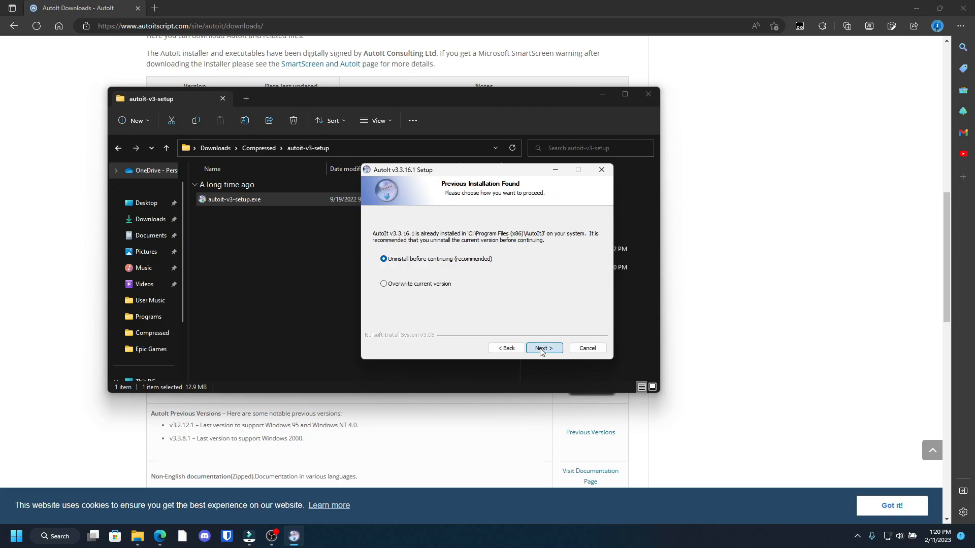
left_click(543, 349)
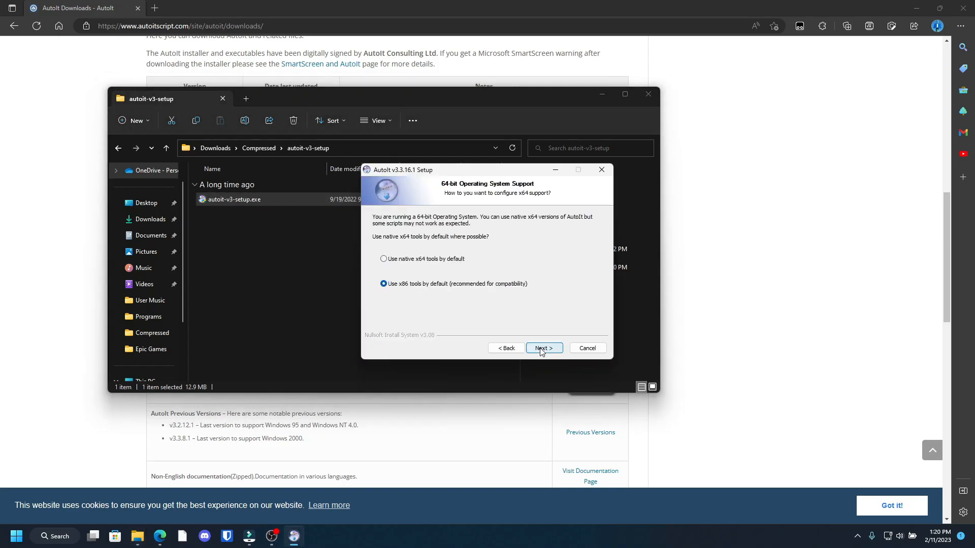
mouse_move(493, 296)
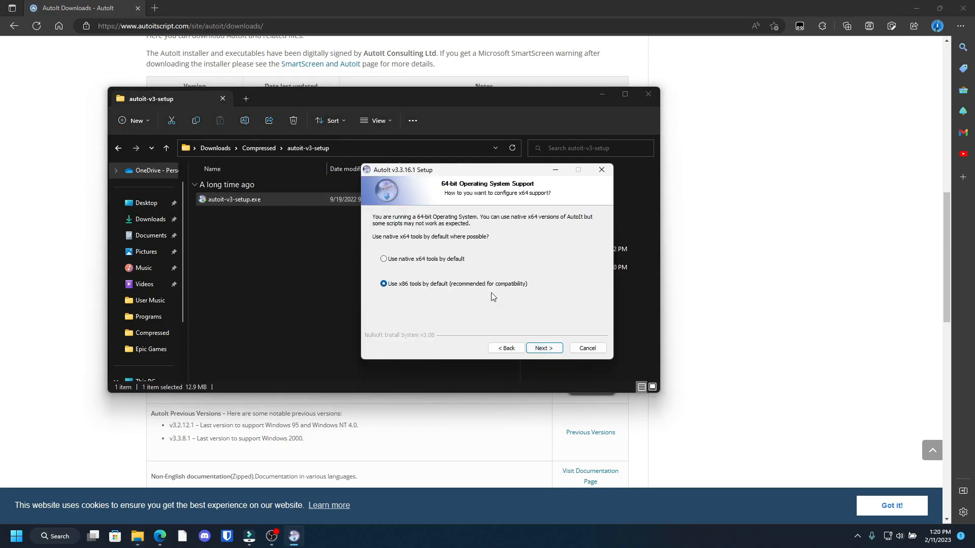
left_click(542, 349)
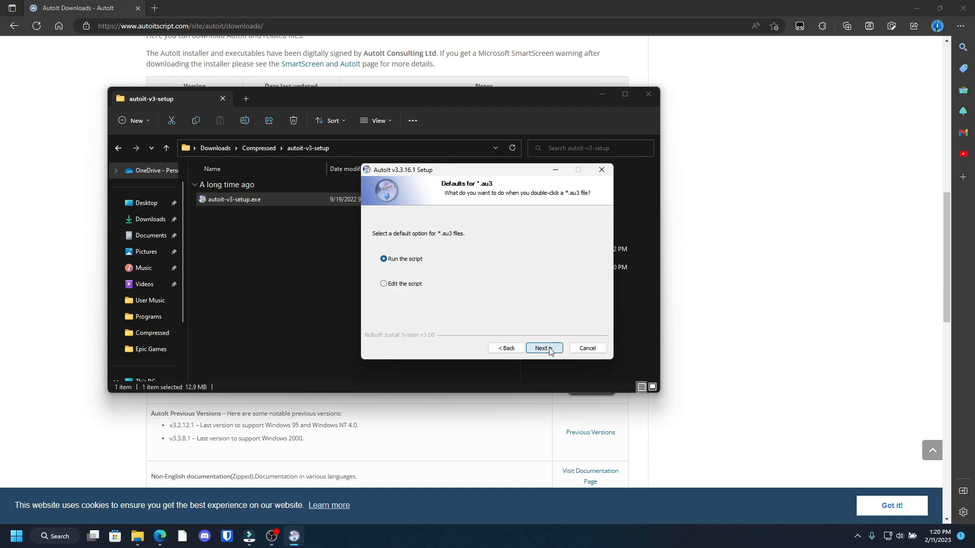
mouse_move(403, 287)
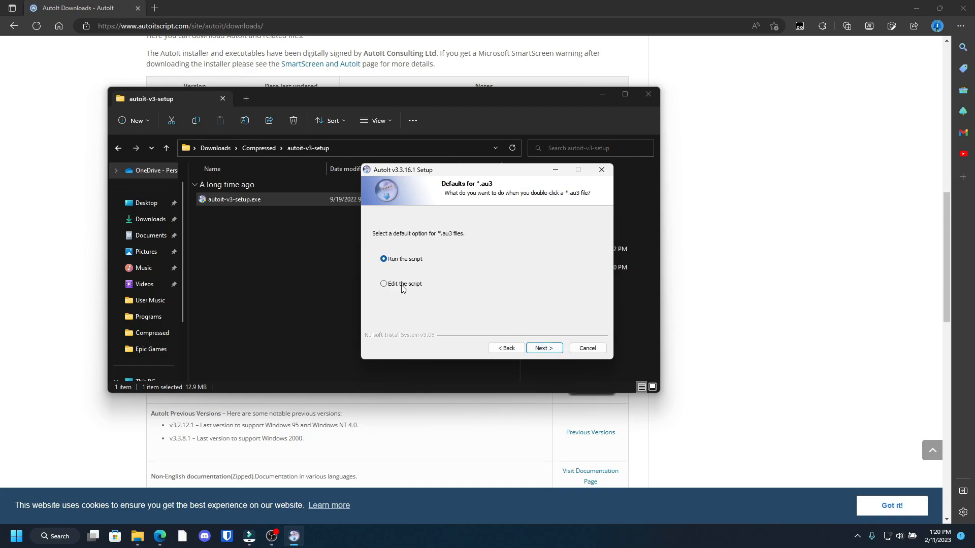
left_click(384, 283)
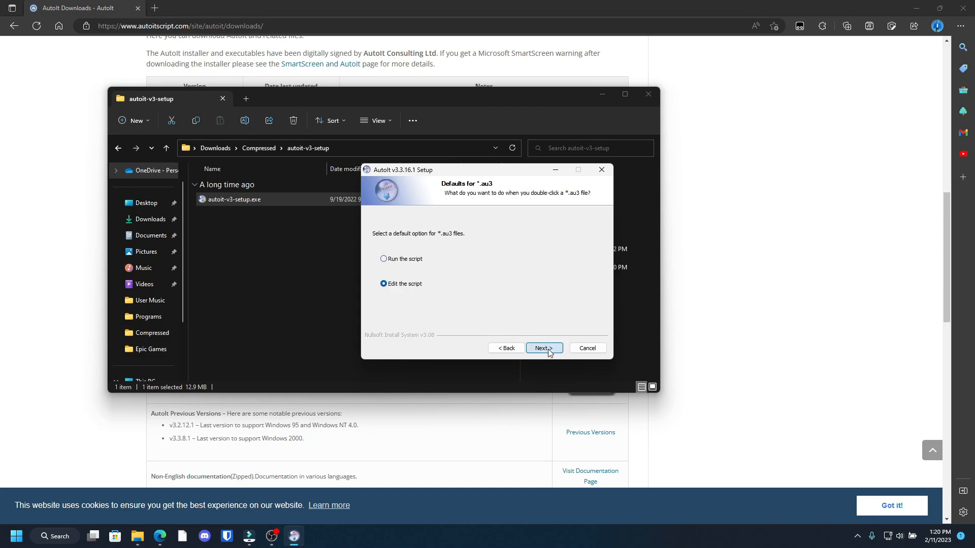
left_click(543, 348)
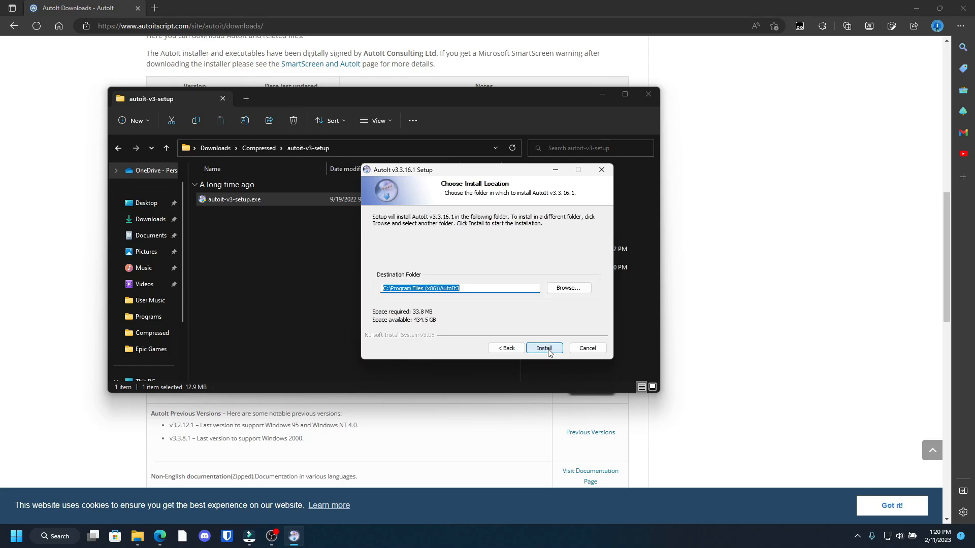
left_click(543, 347)
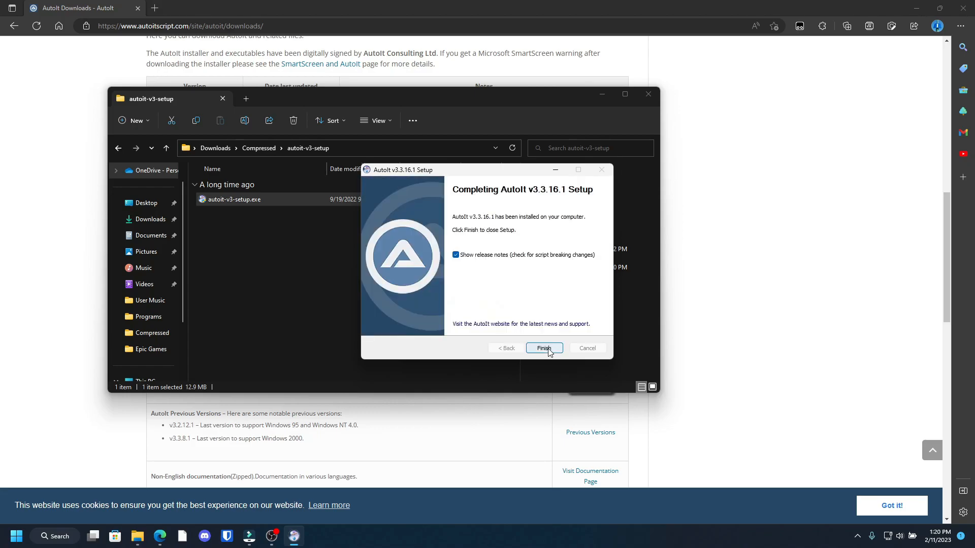
left_click(456, 254)
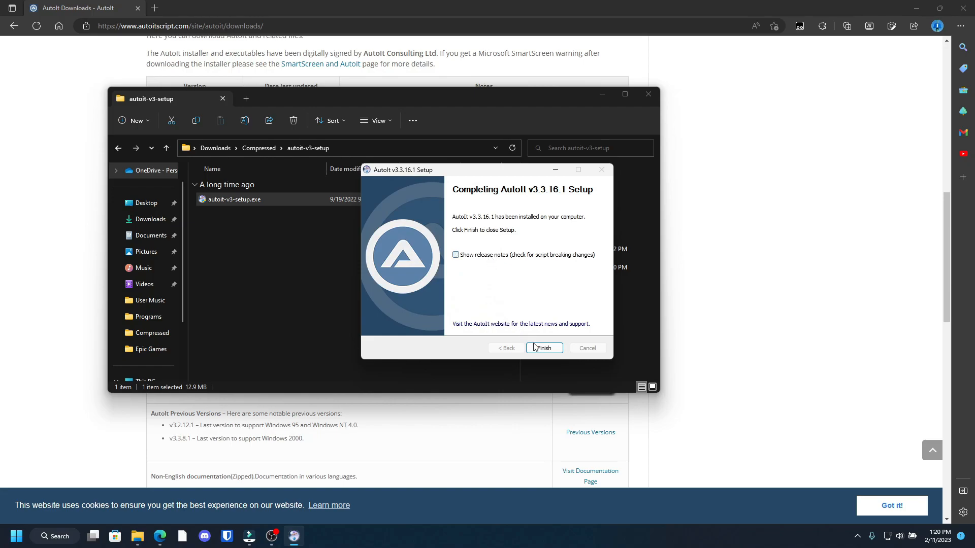
Step: Close the finished setup, then create and open a desktop folder named AutoIt
left_click(543, 348)
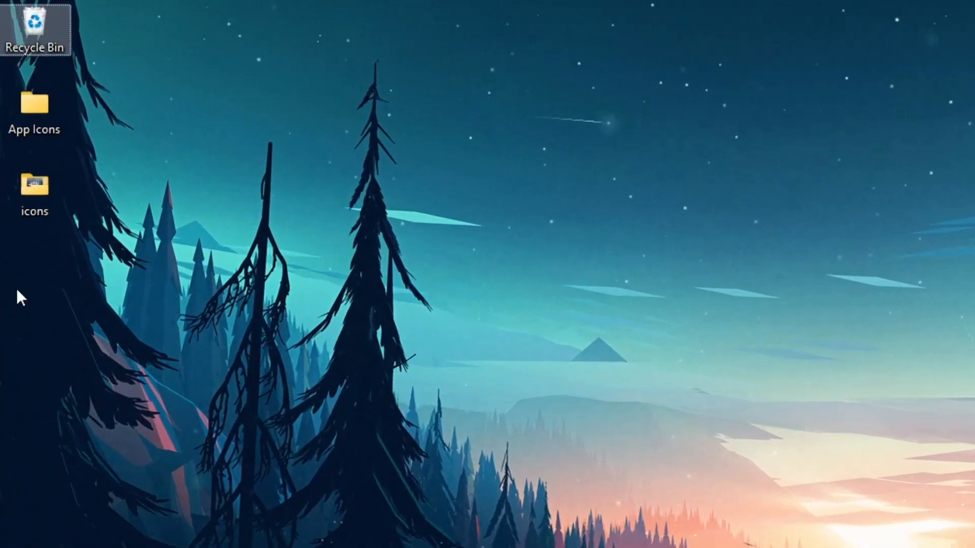
right_click(19, 296)
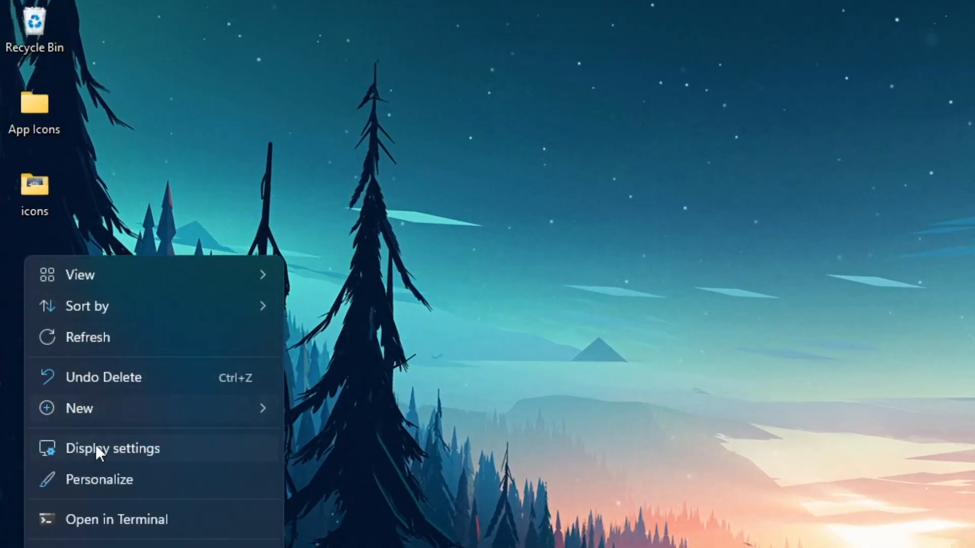
mouse_move(390, 428)
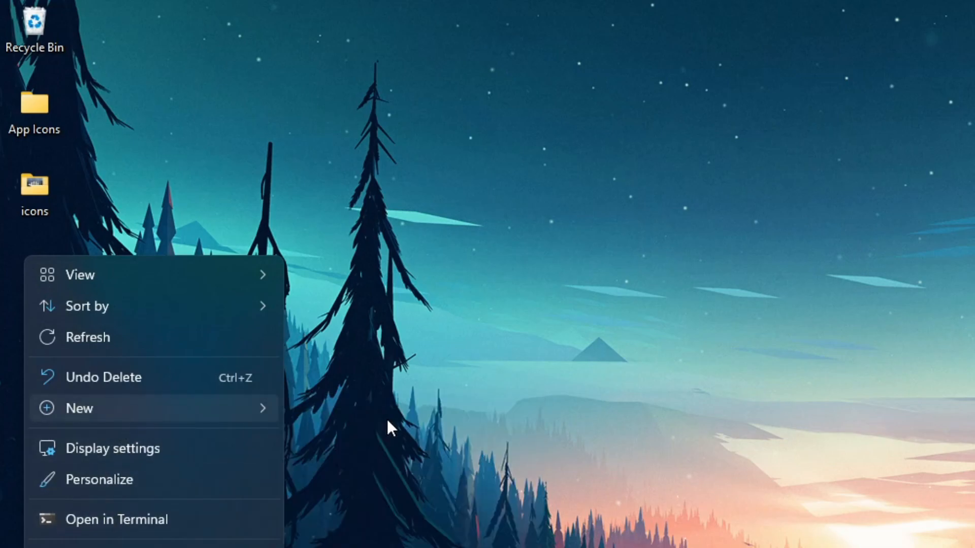
left_click(79, 408)
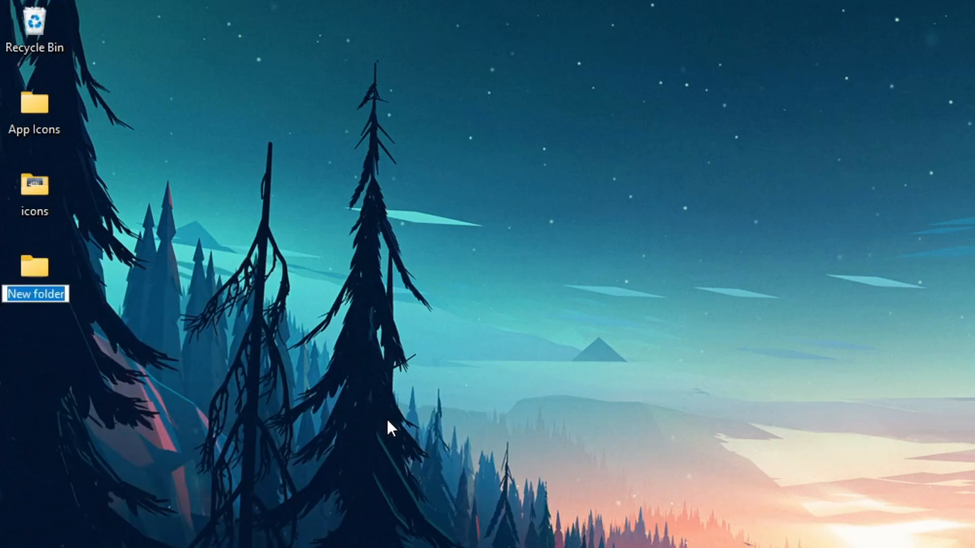
type("Auto")
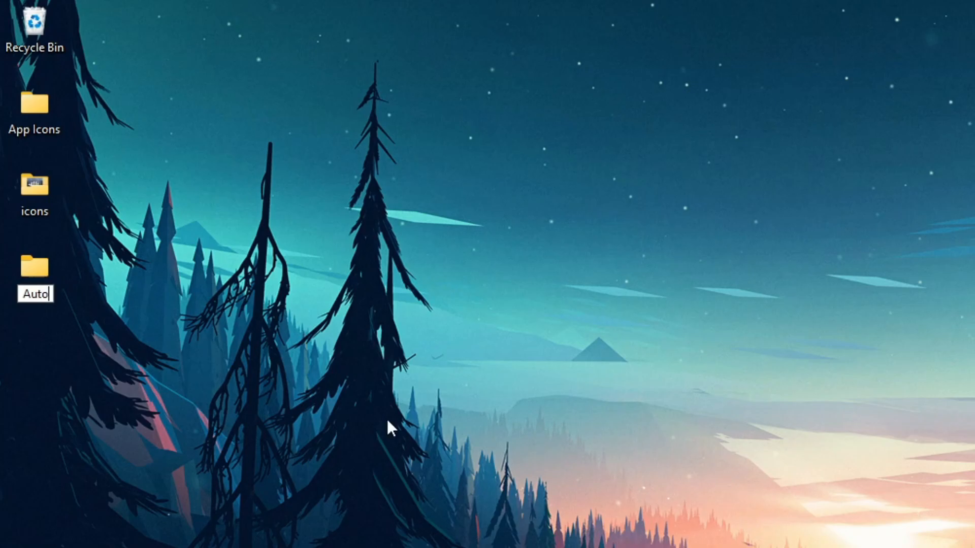
type("It")
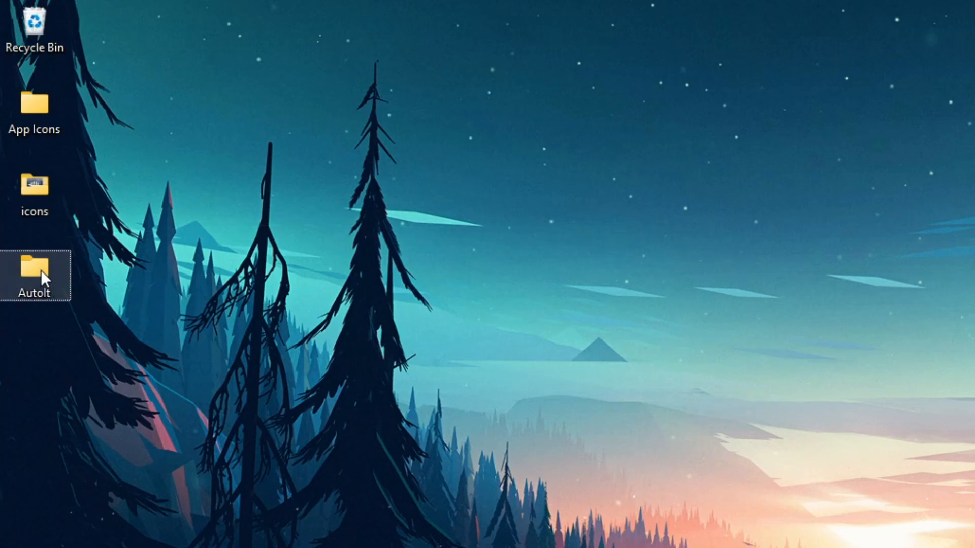
double_click(34, 273)
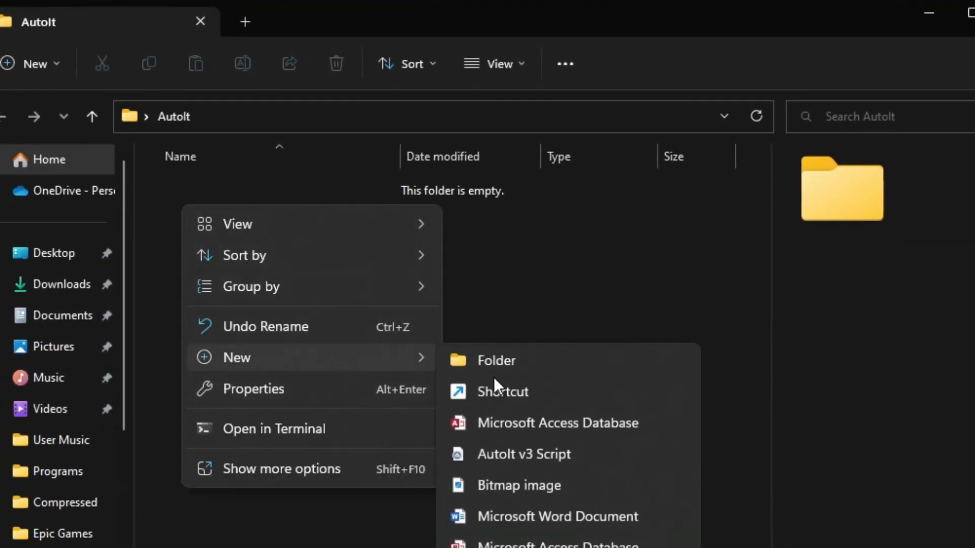
Step: Create a new AutoIt v3 script named Example.au3 and open it in SciTE
left_click(524, 454)
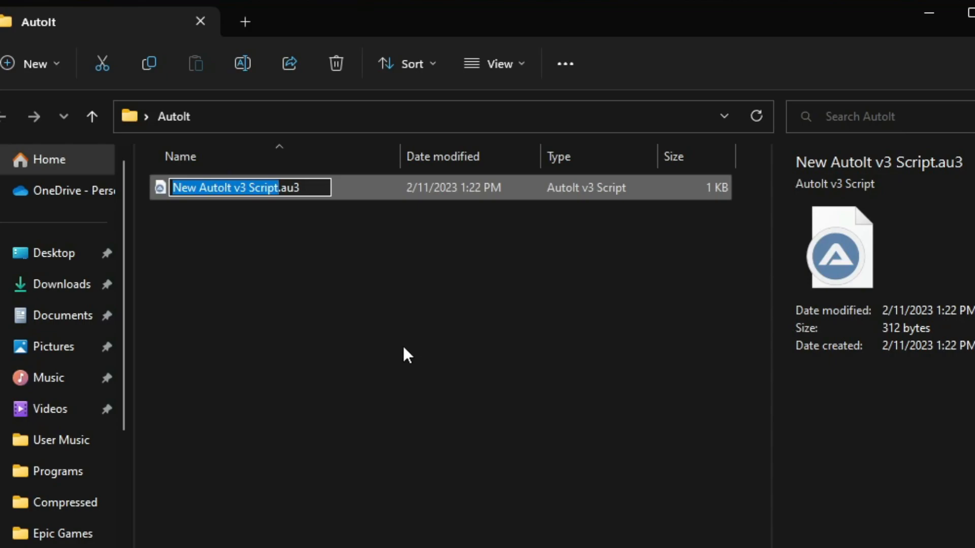
type("Example.au3")
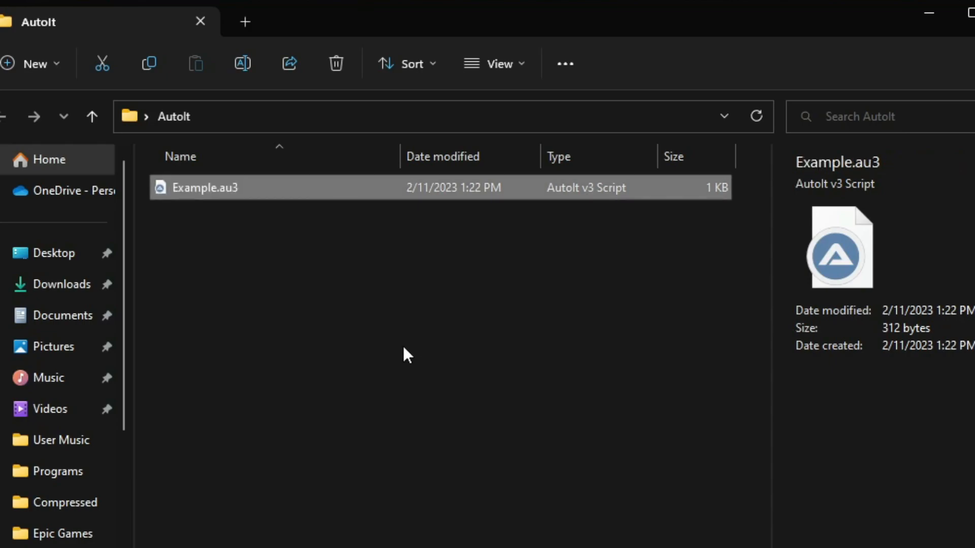
mouse_move(339, 194)
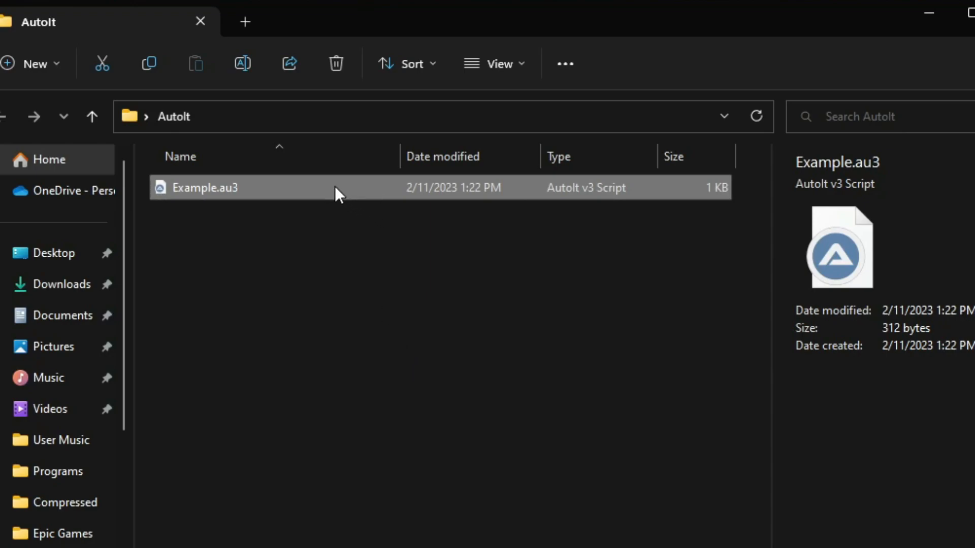
right_click(205, 187)
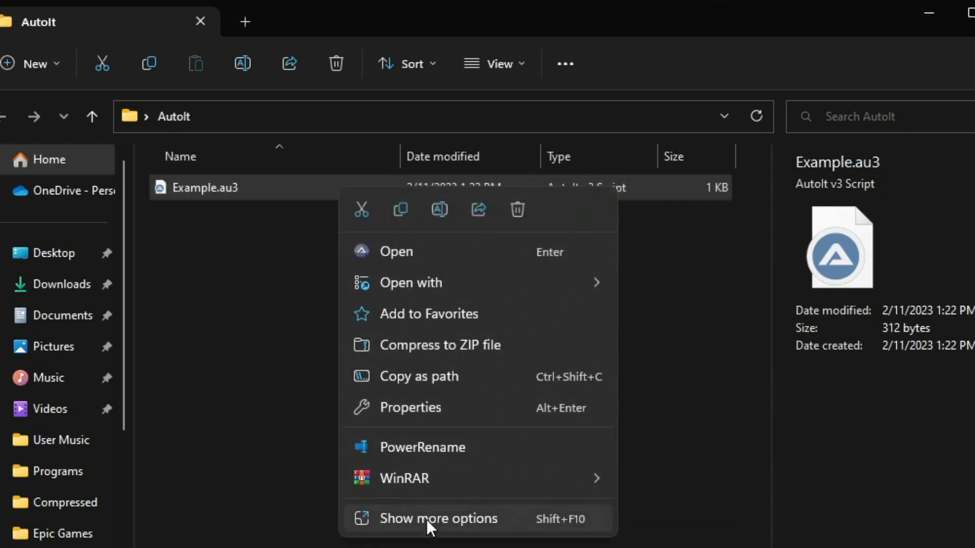
left_click(437, 518)
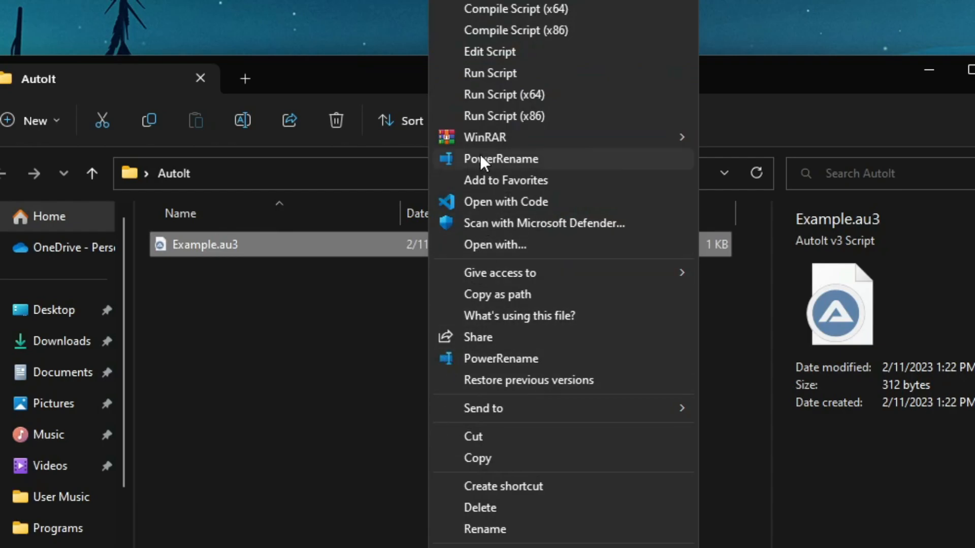
left_click(489, 51)
type("Run(\"")
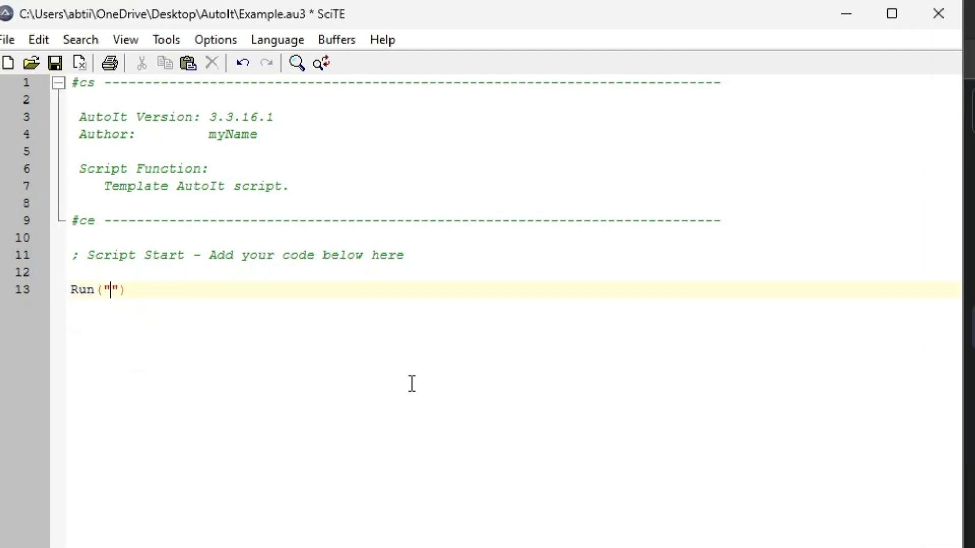
Step: Write the Run("Notepad.exe"), WinWaitActive and Send message lines ending 'Like and Subscribe'
type("Notepad.exe\")")
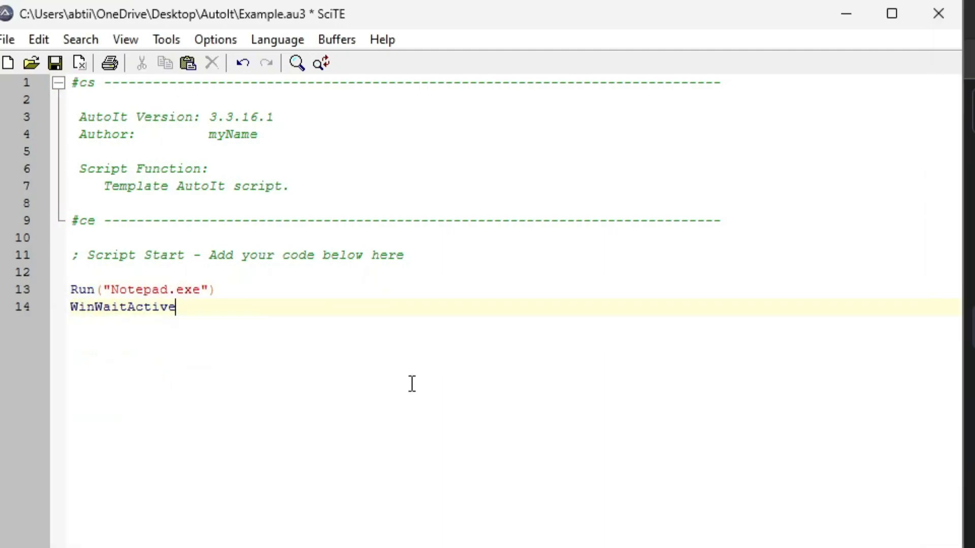
type("(\"[CLASS]\")")
type("Send(\"I am Learning Autoi")
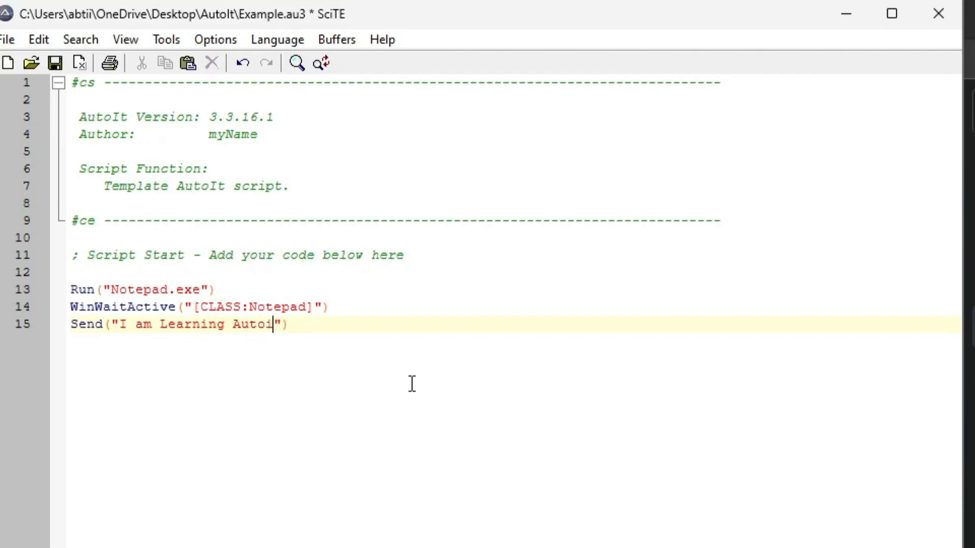
type(". Like and Subscri")
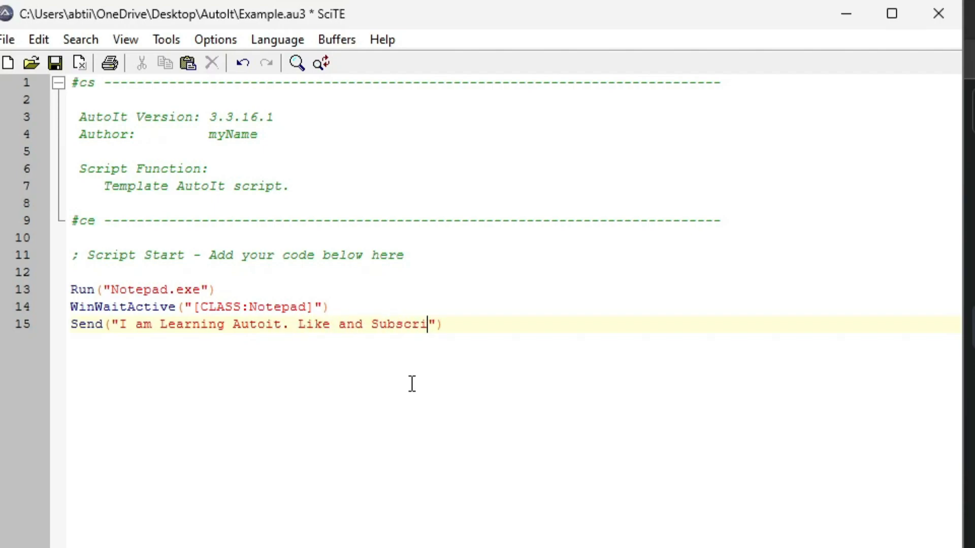
Step: Add WinMove("[CLASS:Notepad]", "", 0, 0, 500, 500), a Sleep line and WinClose for Notepad
type("WinMove([)")
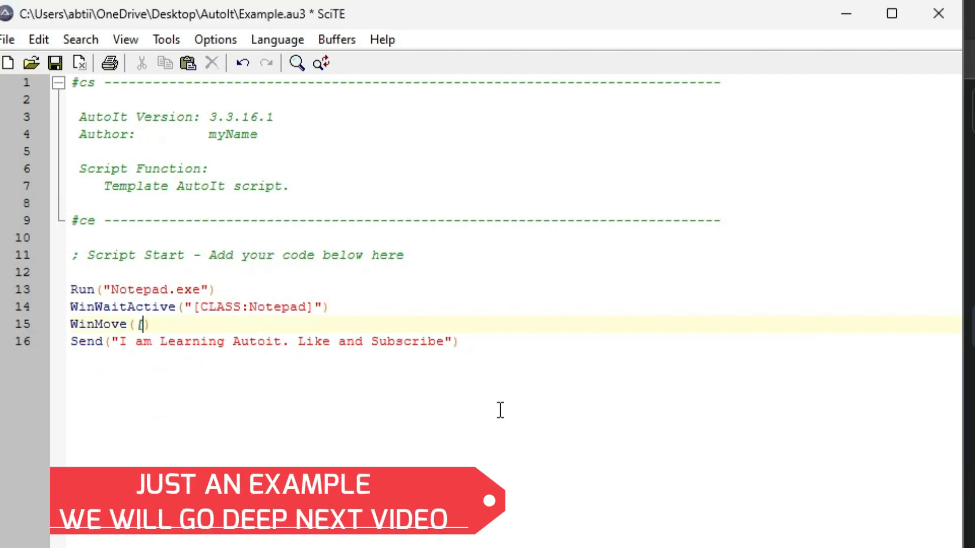
type("[CLASS:")
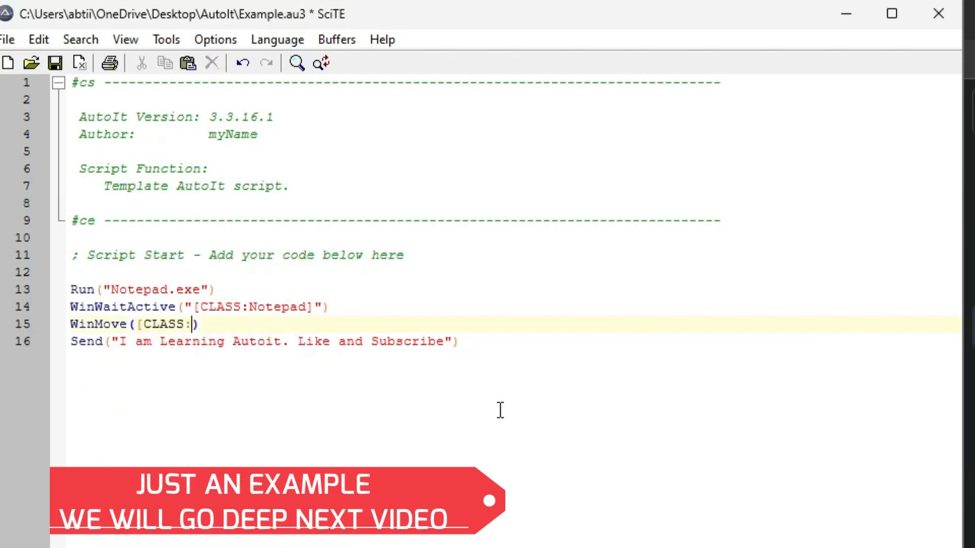
type("Notepad]")
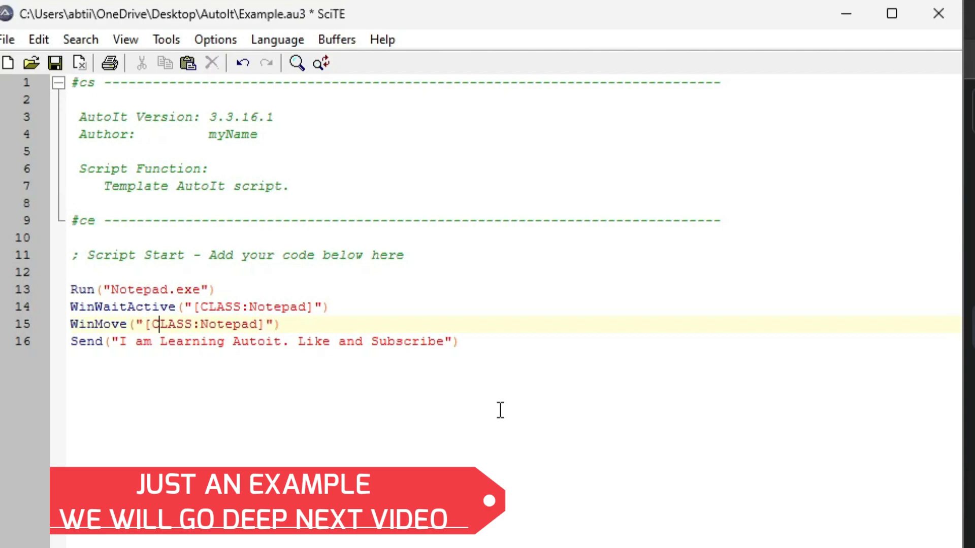
type(",")
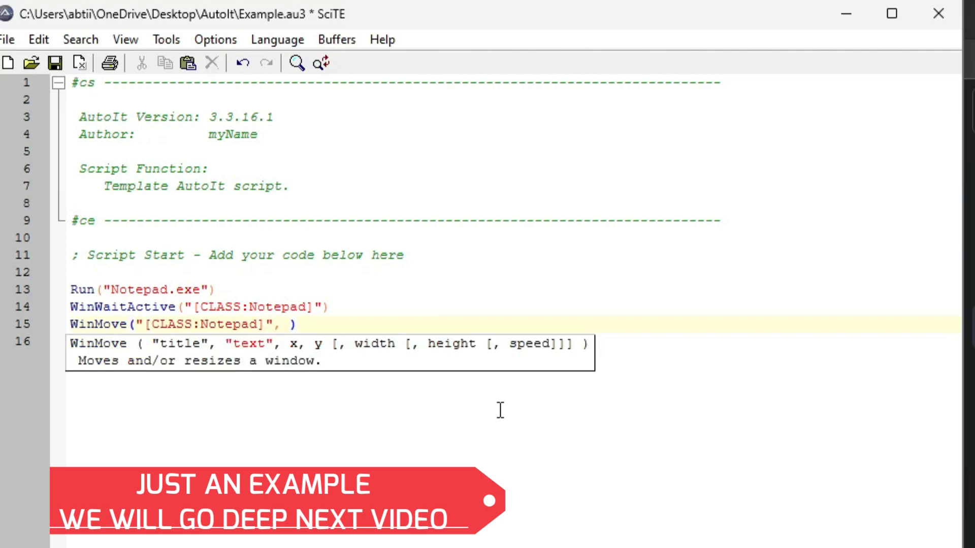
type("\"\",")
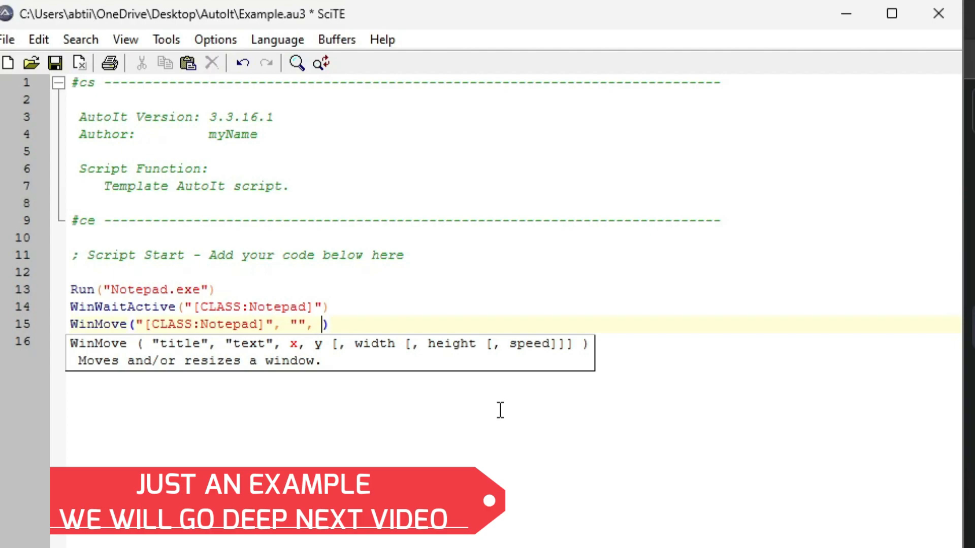
type("0, 0, 500, 500")
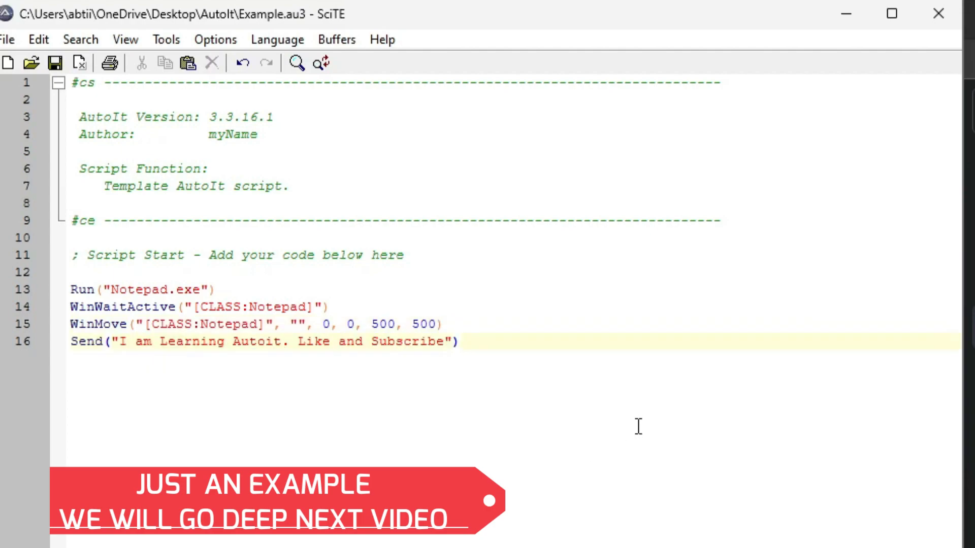
type("Sleep(3000)")
type("WinClose(")
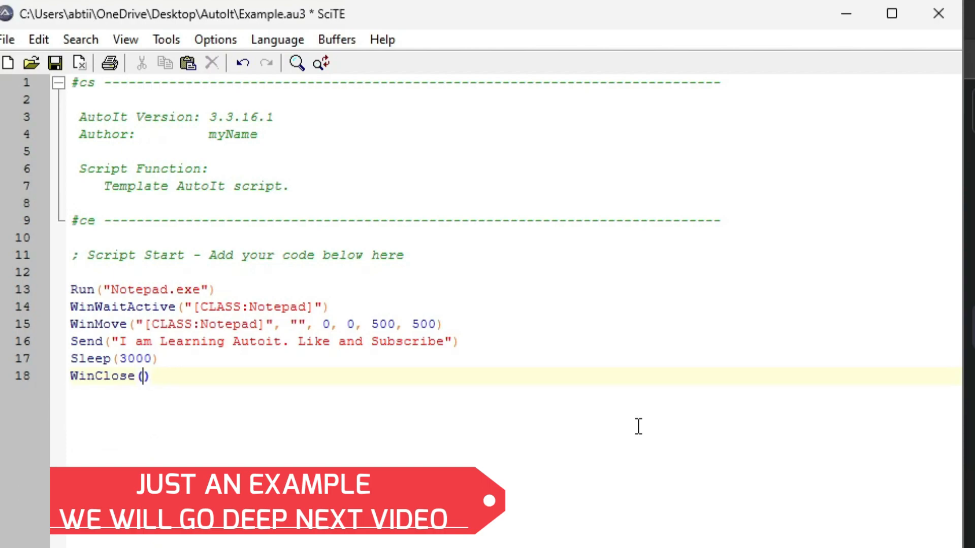
type("\"[CLASS:Not]\"")
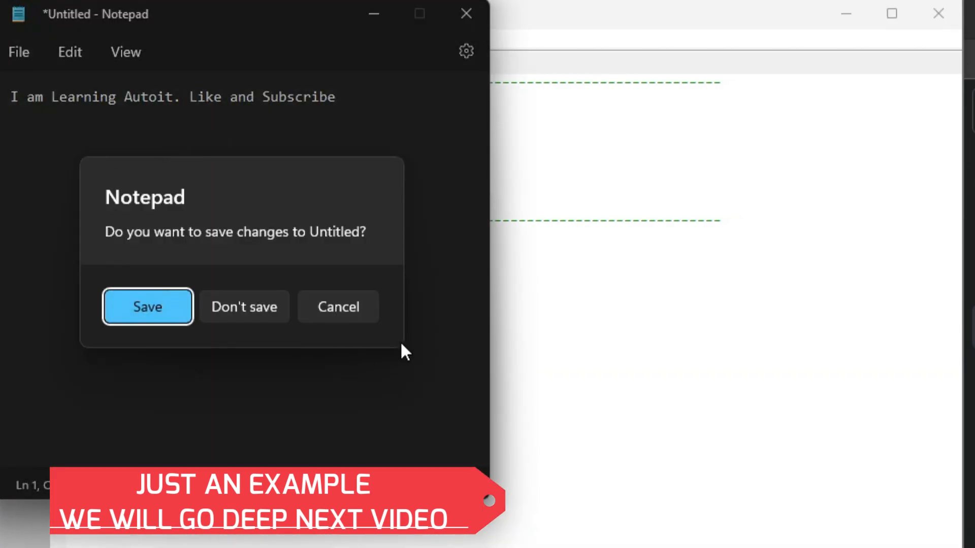
Step: Dismiss Notepad unsaved, complete the WinClose line, and add Send("!n")
left_click(244, 307)
type("Send")
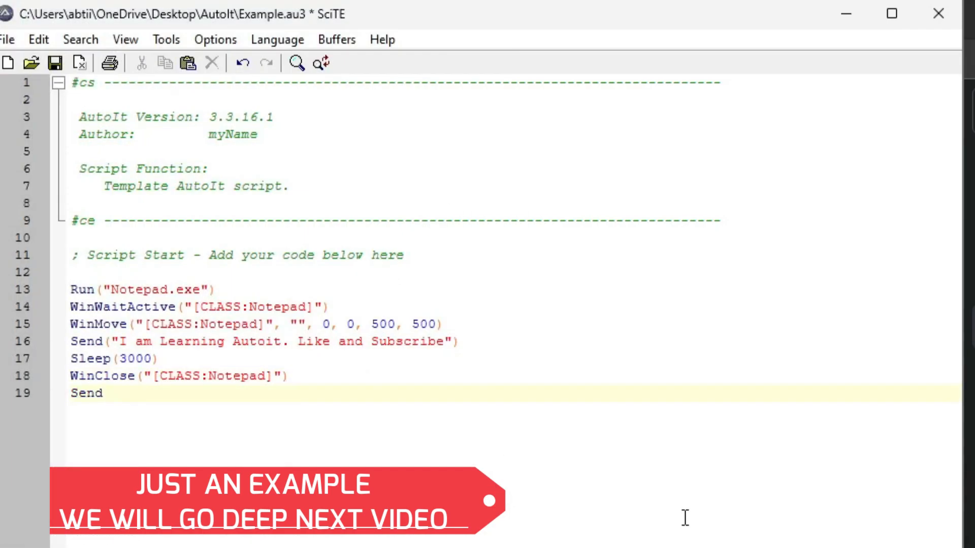
type("(\"\")")
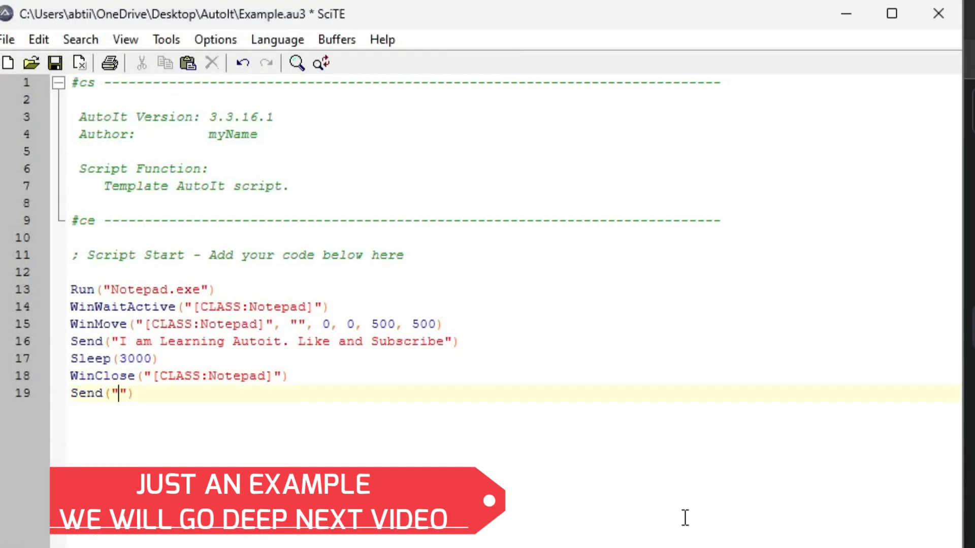
left_click(166, 39)
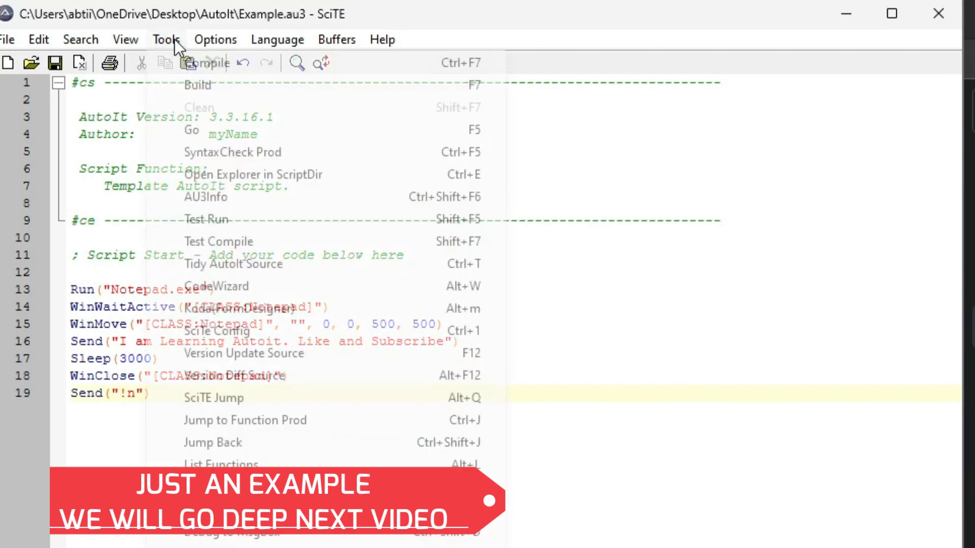